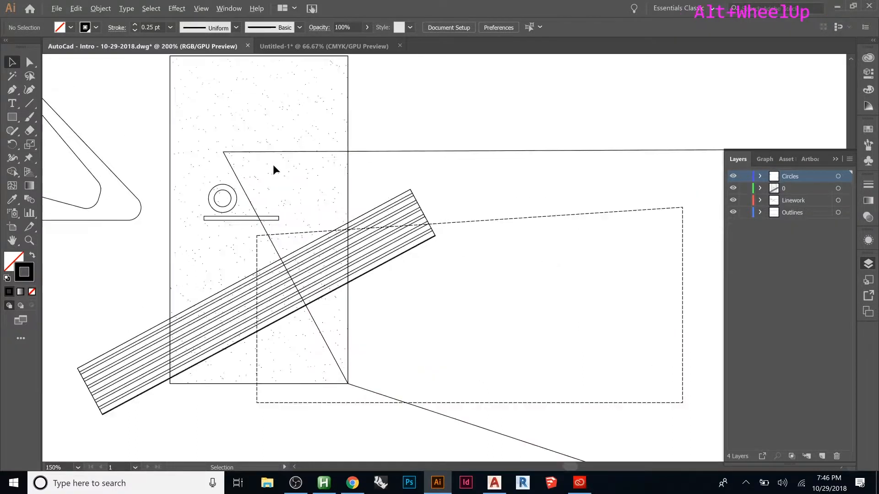
Move the hatched bar from layer 0 to Linework, locking Circles, 0 and Outlines.
scroll(down, 3)
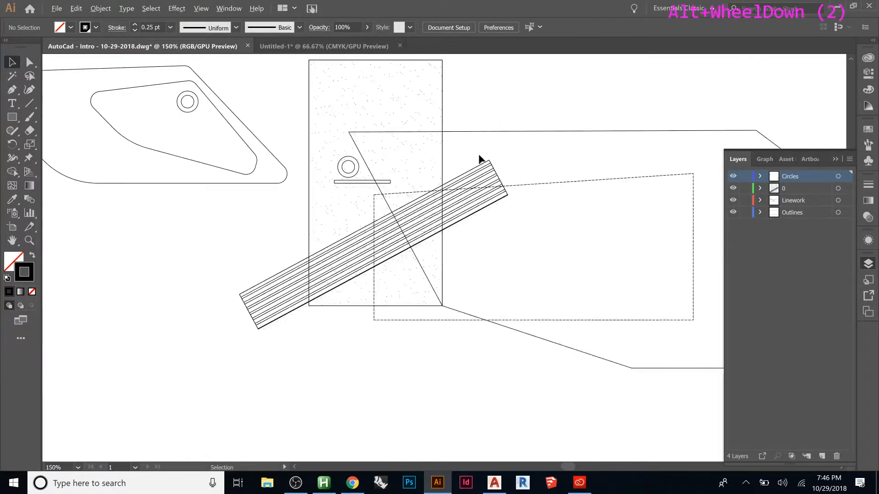
scroll(down, 3)
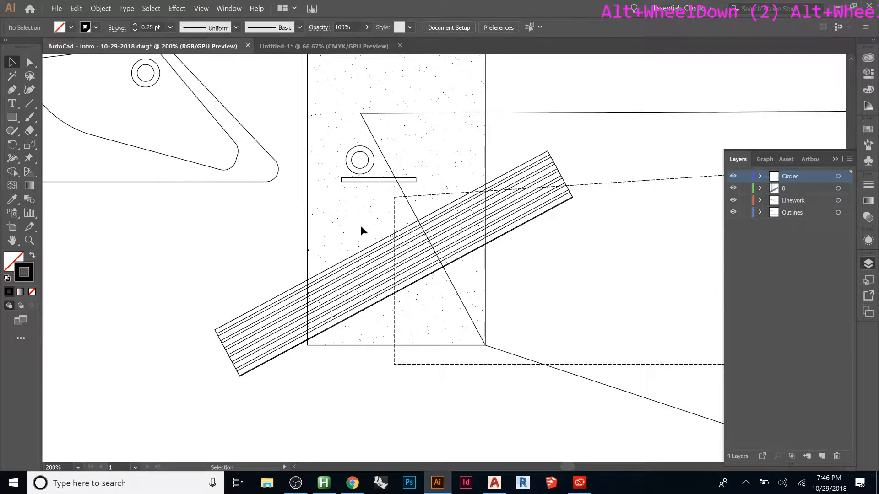
mouse_move(507, 135)
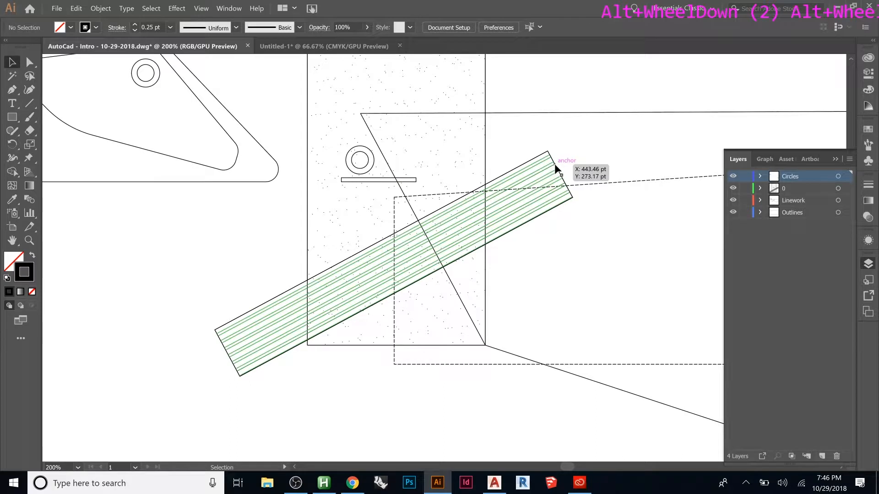
mouse_move(552, 165)
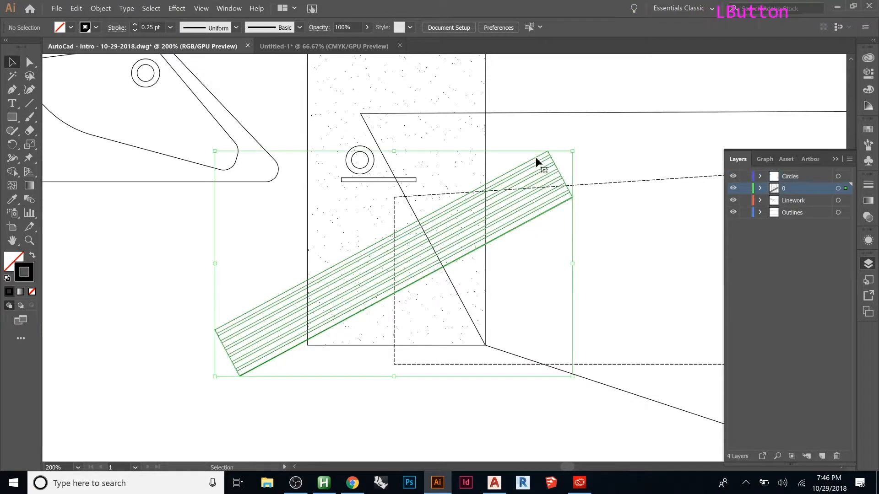
click(538, 168)
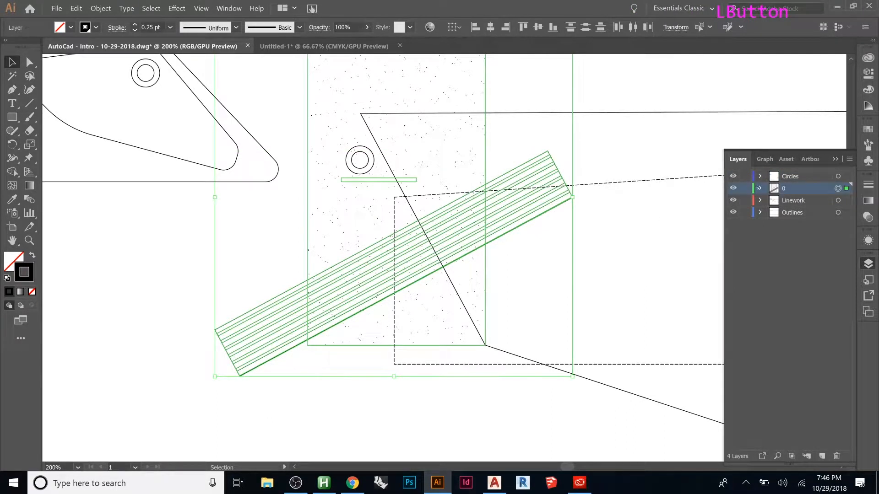
click(760, 187)
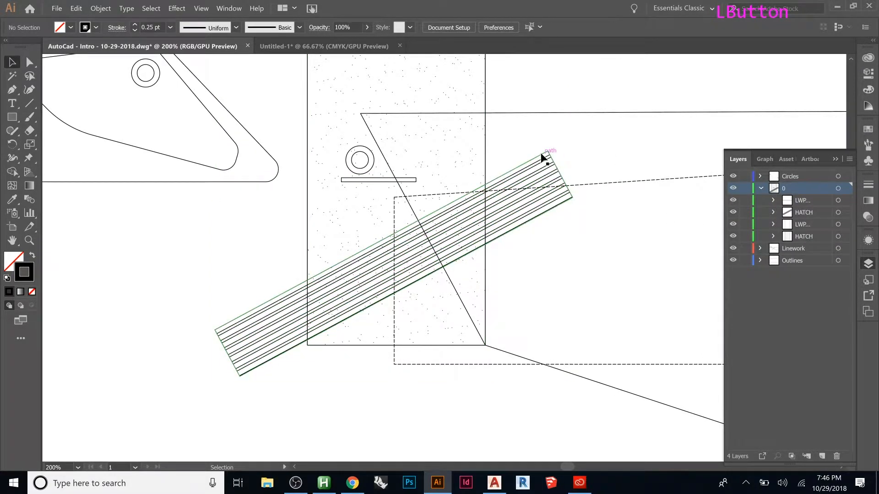
click(541, 160)
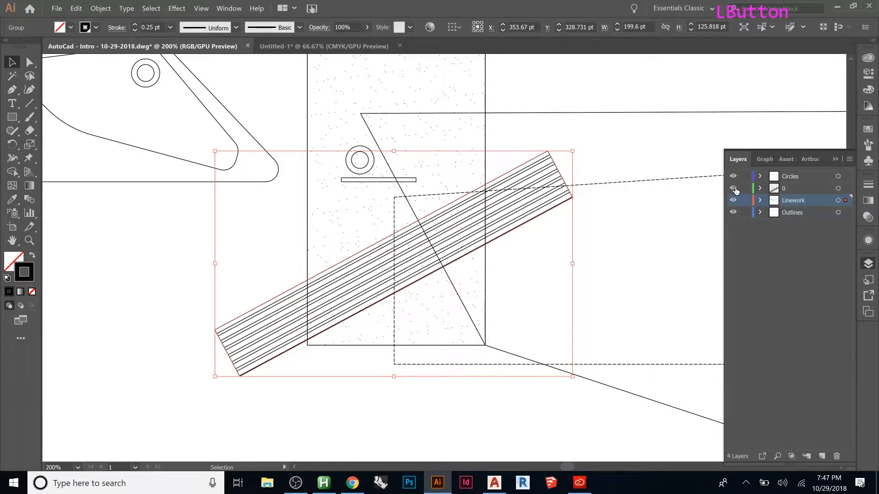
click(733, 188)
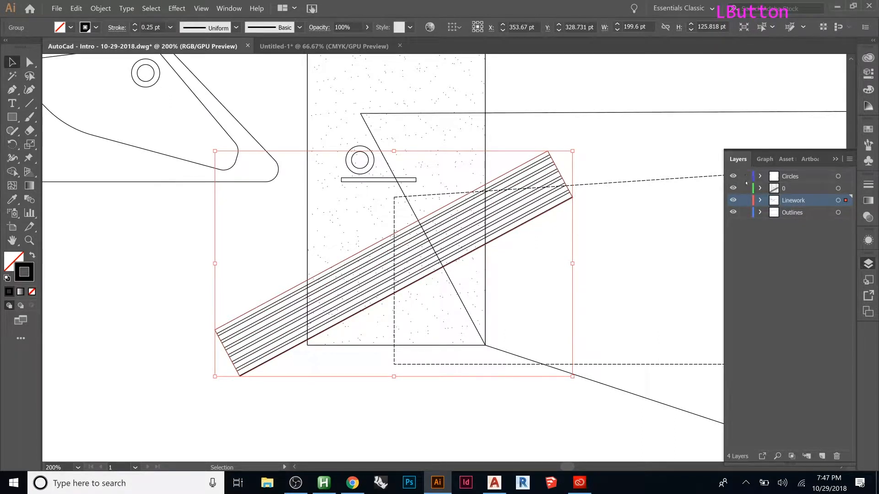
click(746, 176)
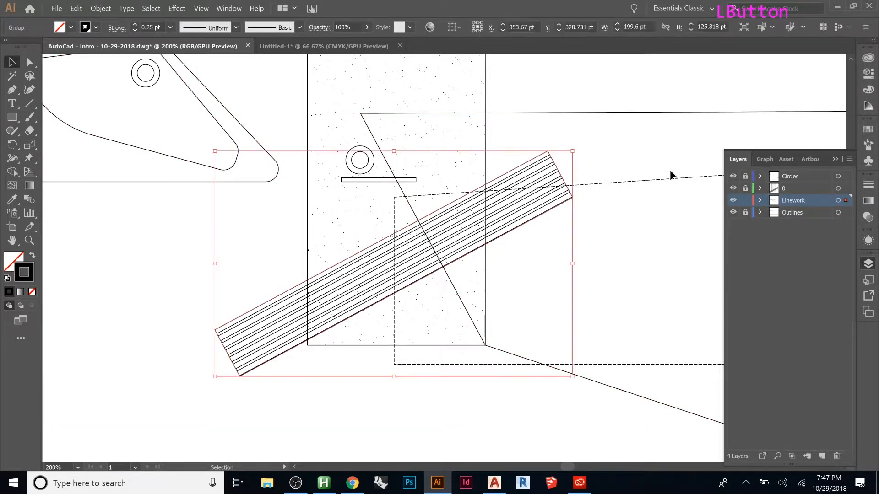
Set the hatched bar's stroke weight to 2 pt in the Control bar.
click(170, 27)
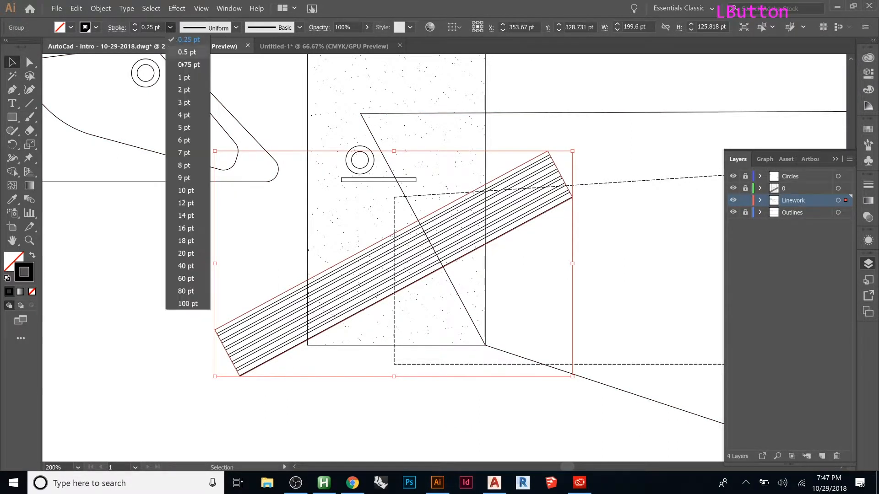
click(183, 90)
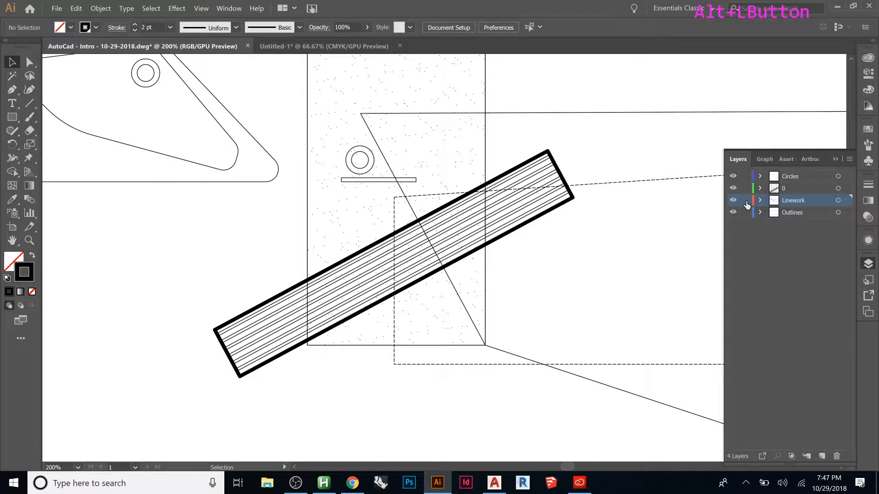
click(744, 200)
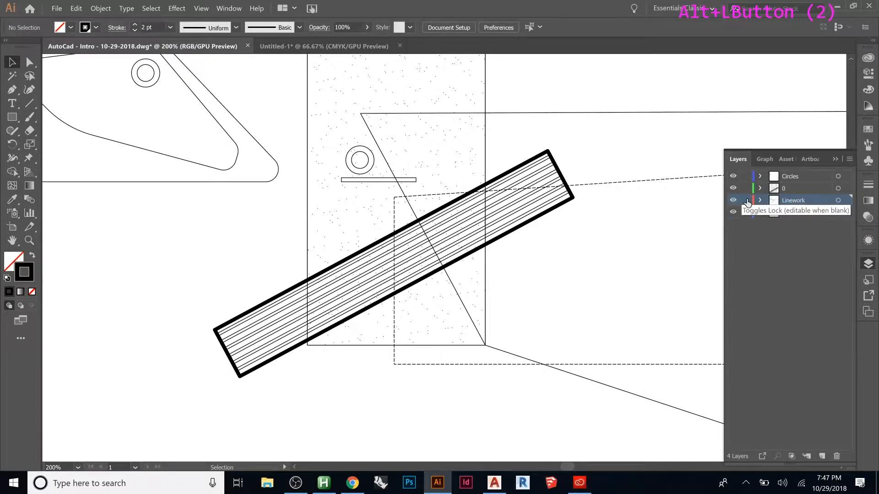
click(747, 200)
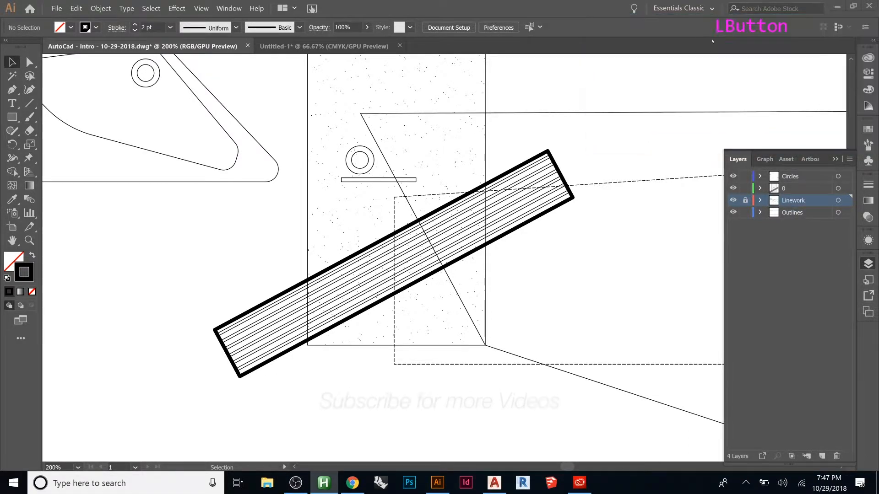
click(745, 200)
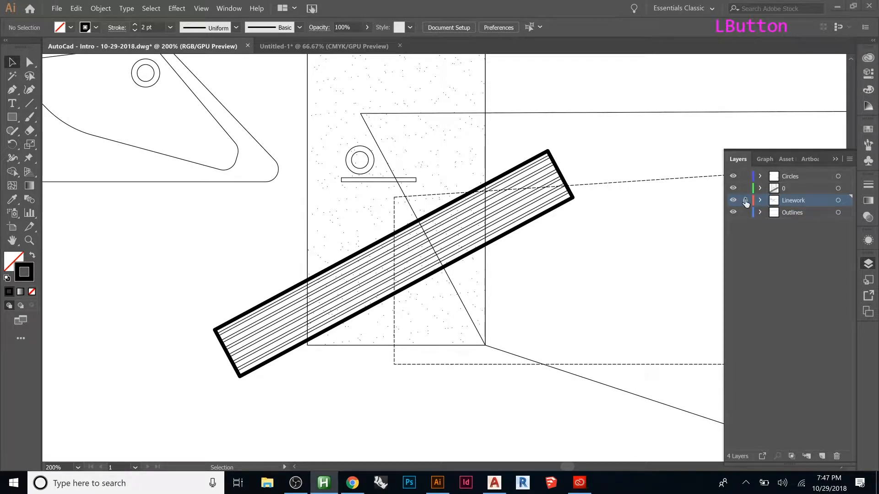
click(733, 176)
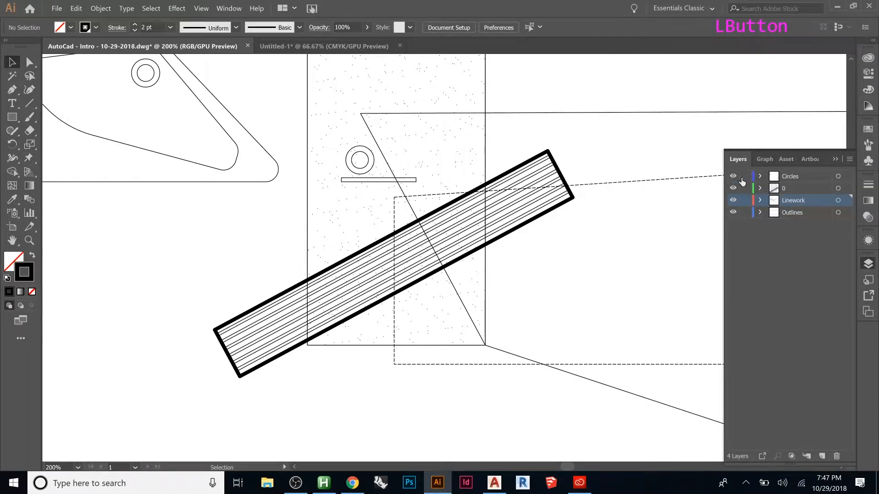
mouse_move(753, 187)
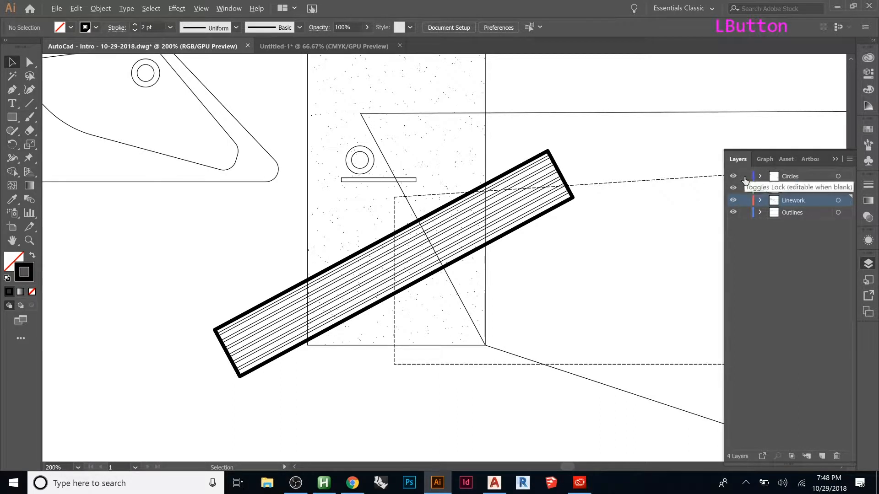
click(746, 176)
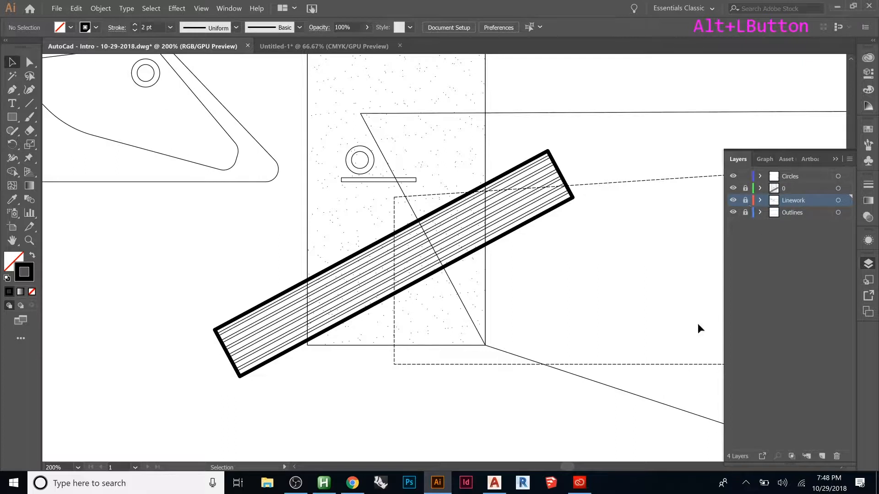
mouse_move(692, 233)
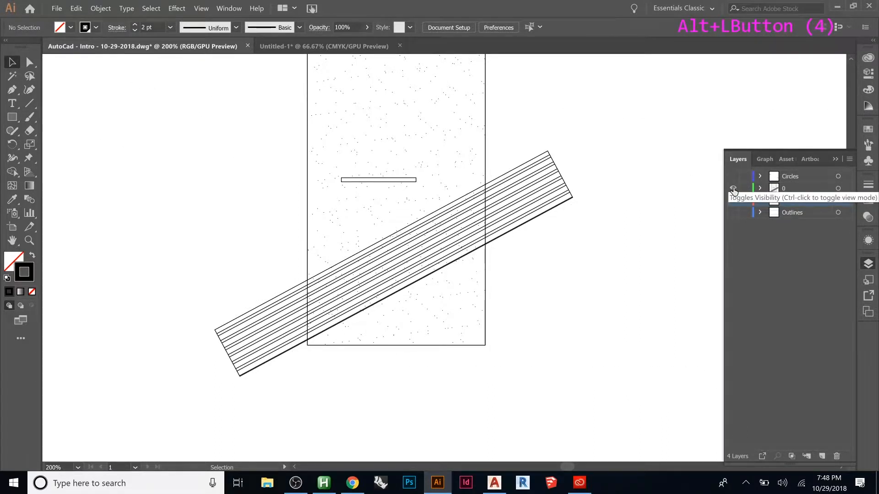
click(733, 200)
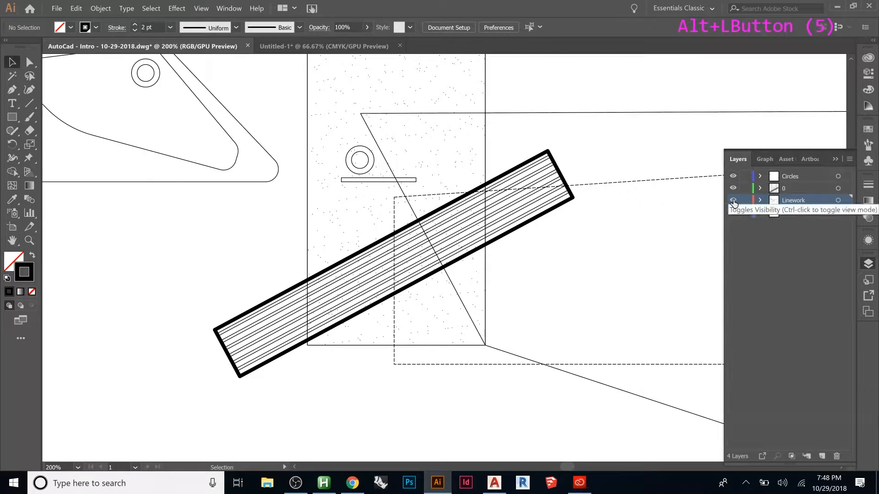
click(733, 200)
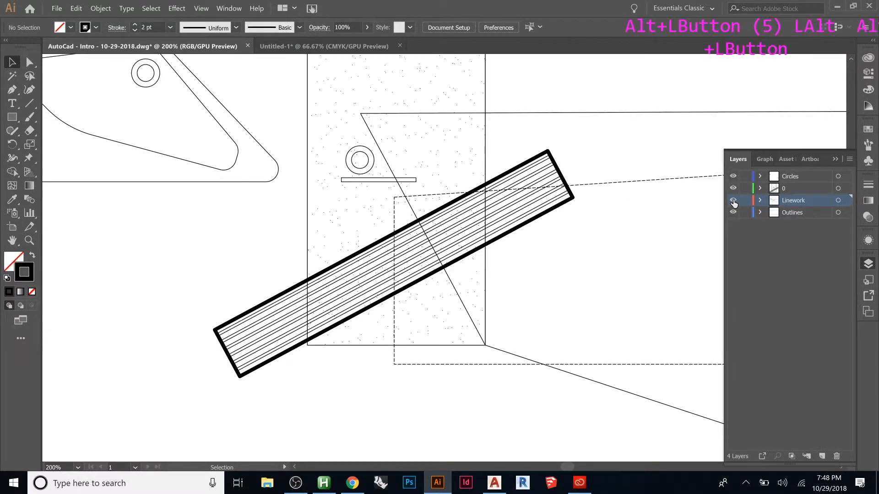
click(733, 212)
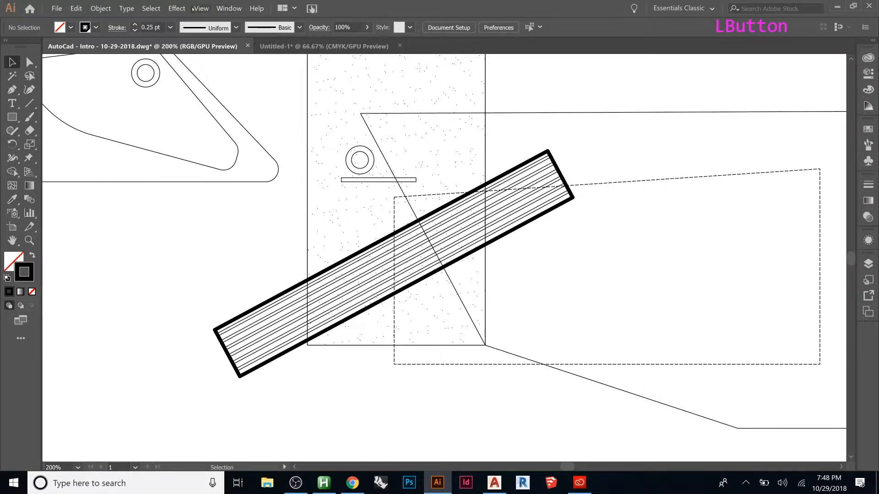
Open the Stroke panel from the Window menu to show the dashed-line options.
click(228, 8)
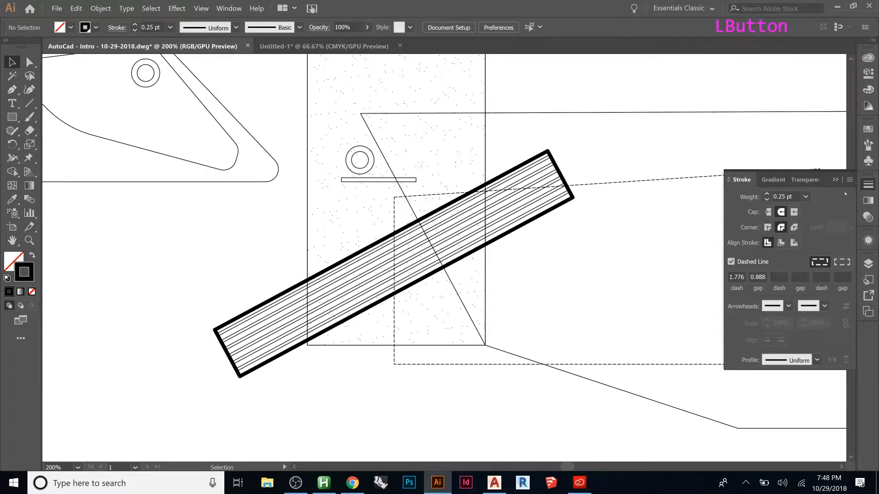
mouse_move(835, 180)
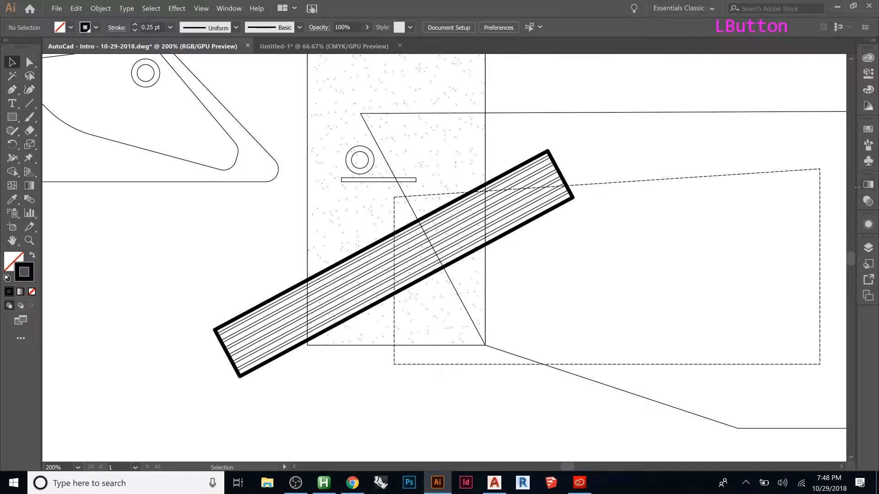
click(228, 8)
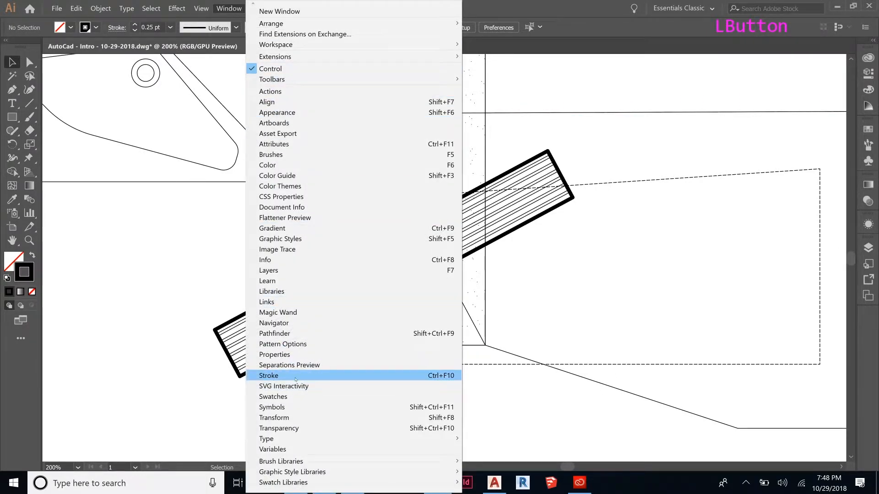
click(269, 375)
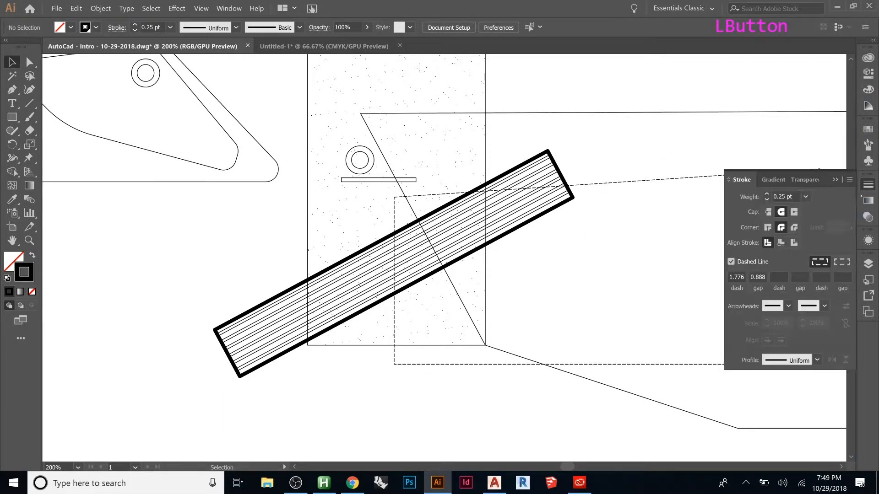
mouse_move(564, 168)
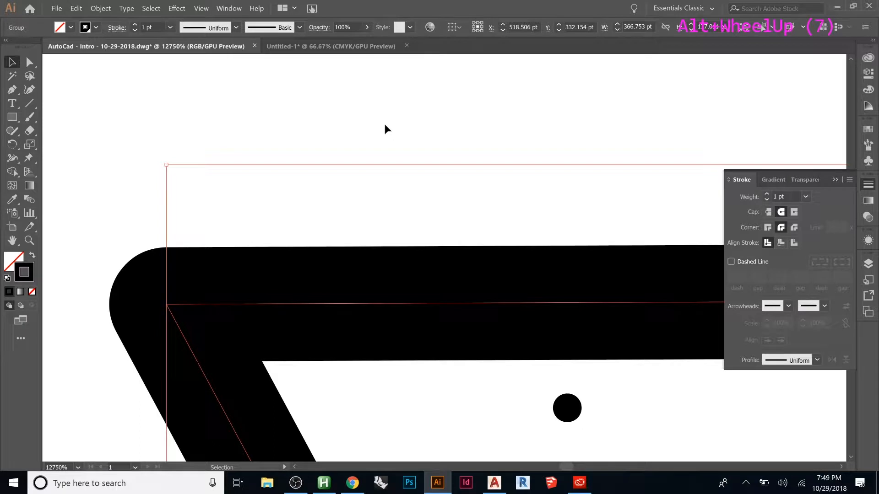
mouse_move(432, 288)
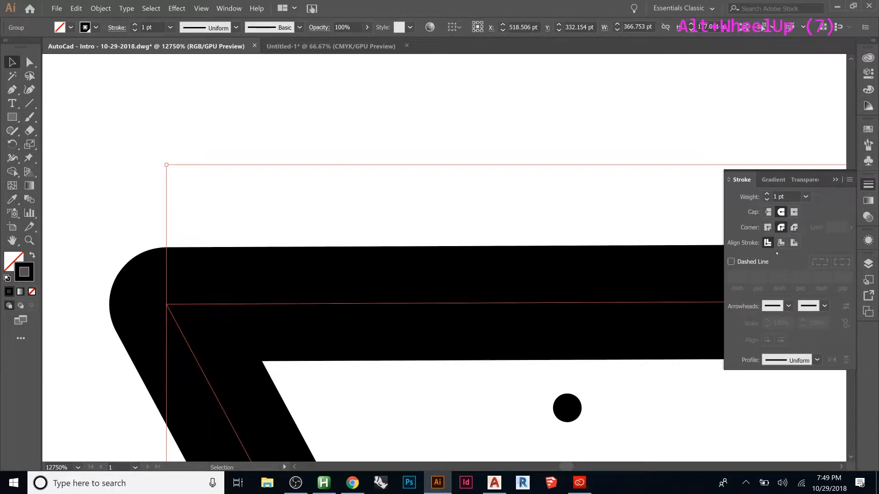
mouse_move(781, 227)
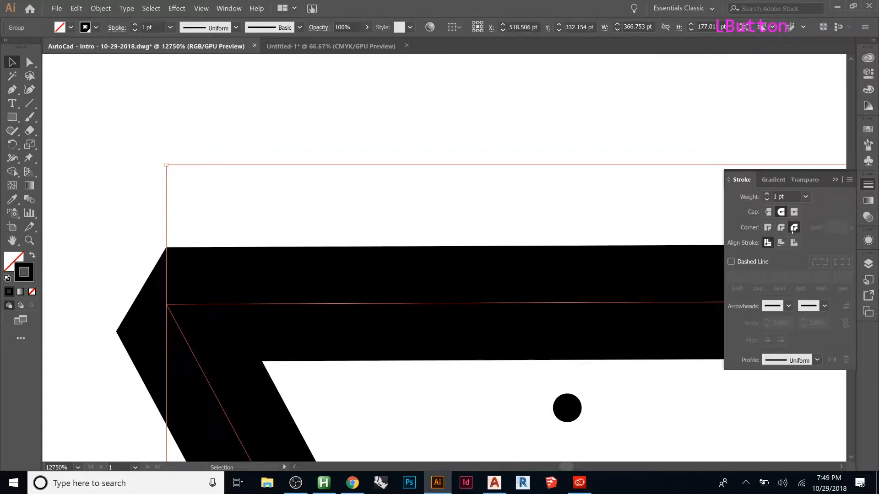
Apply Miter Join corners with miter limit 10 to the selected outline.
click(767, 227)
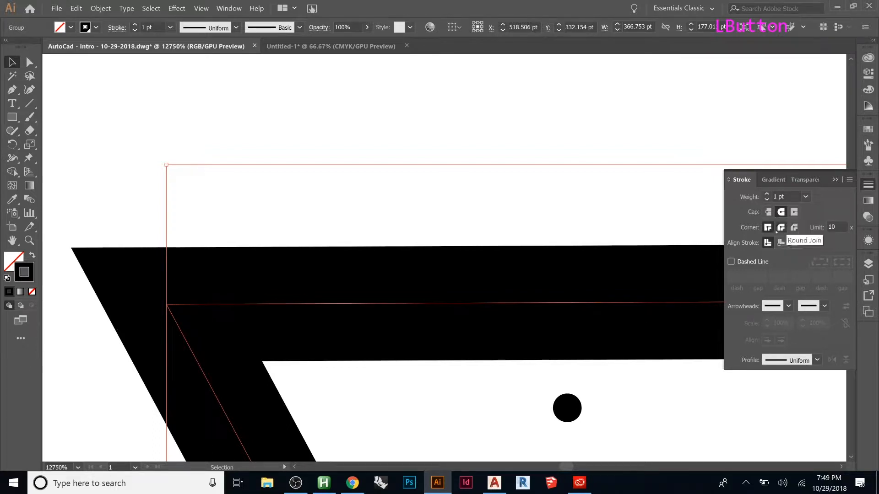
mouse_move(794, 242)
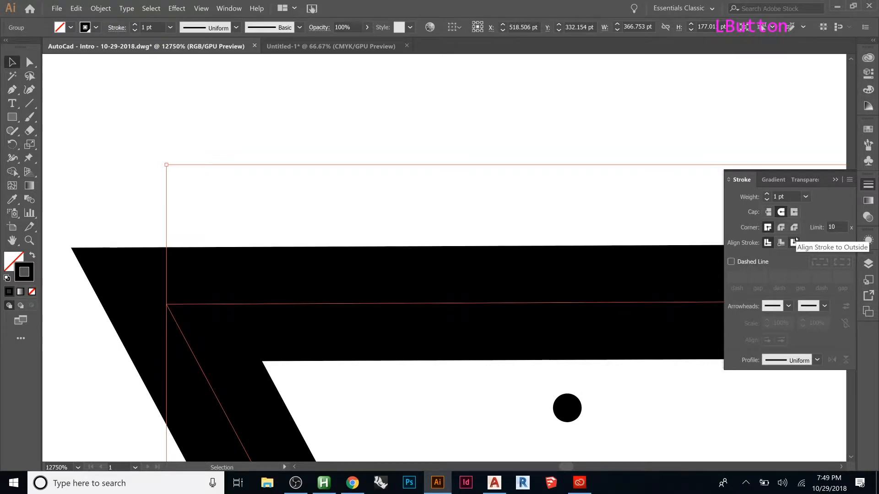
mouse_move(642, 156)
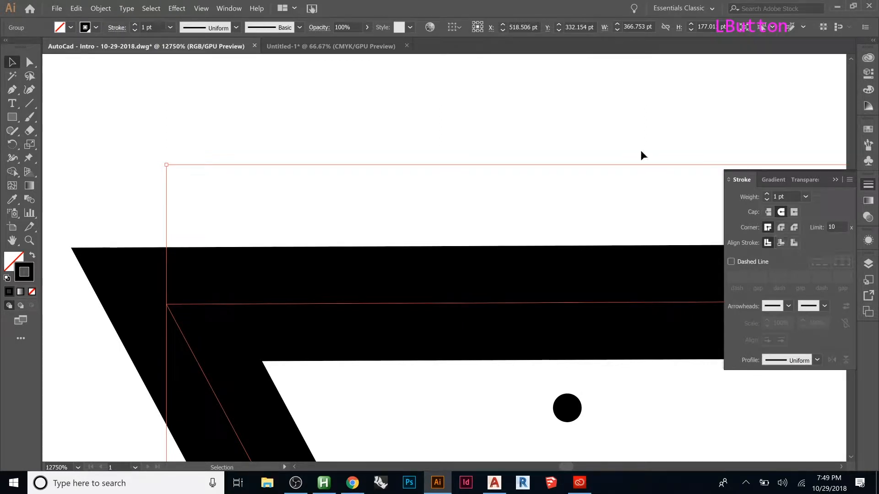
scroll(down, 3)
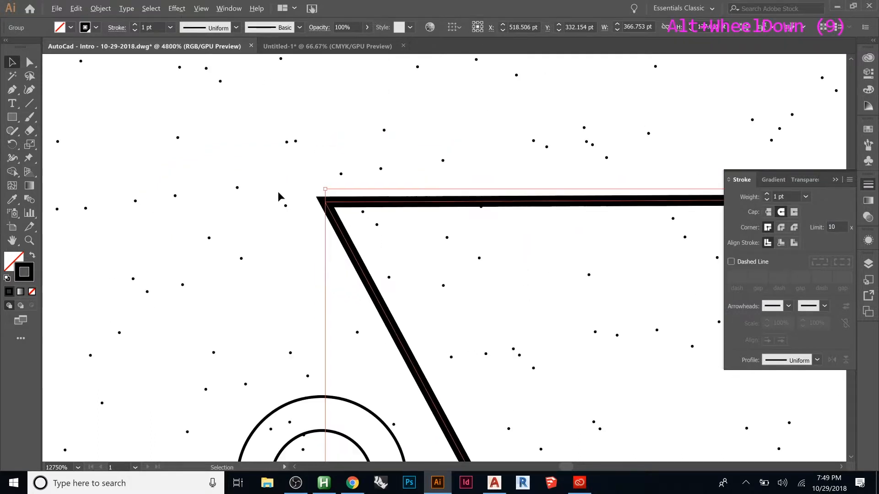
scroll(down, 3)
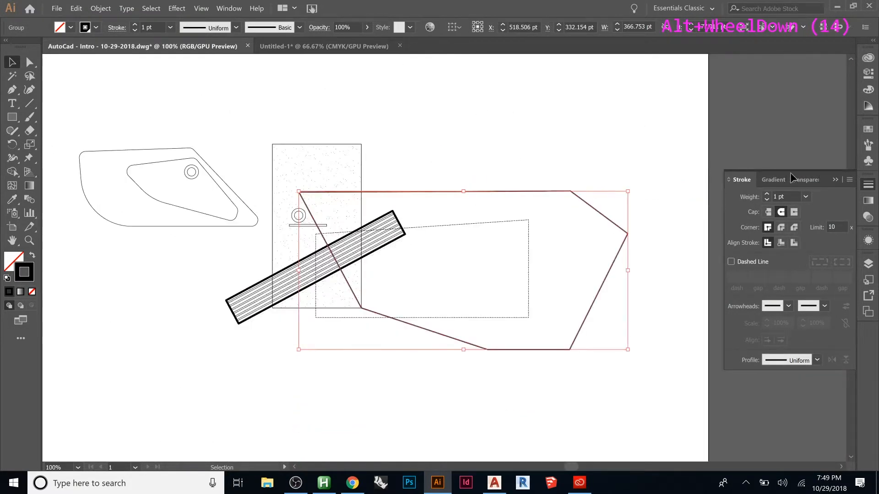
mouse_move(494, 187)
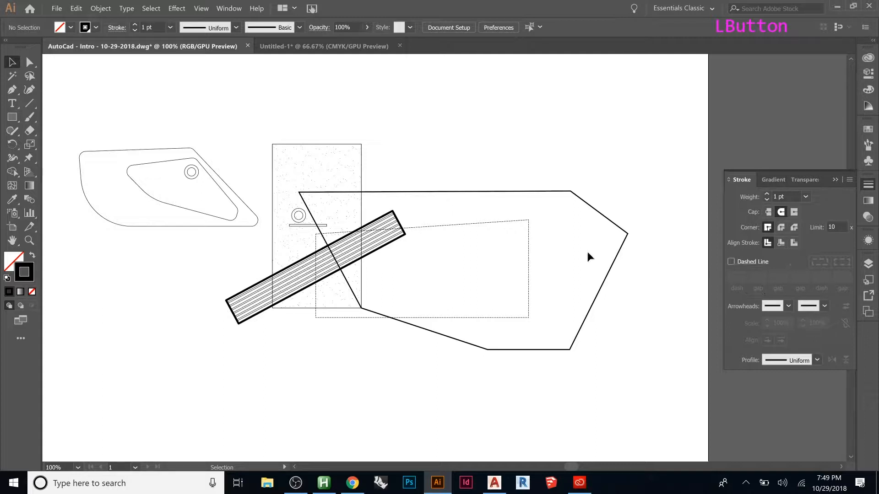
click(588, 257)
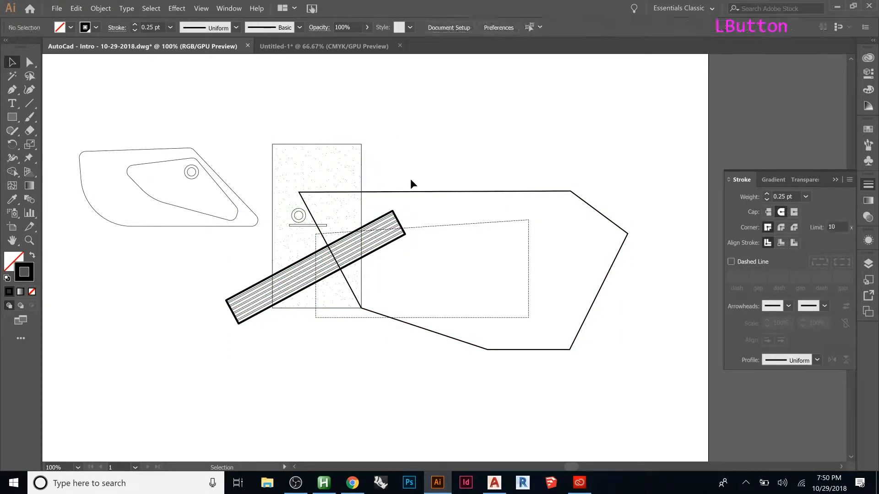
mouse_move(320, 192)
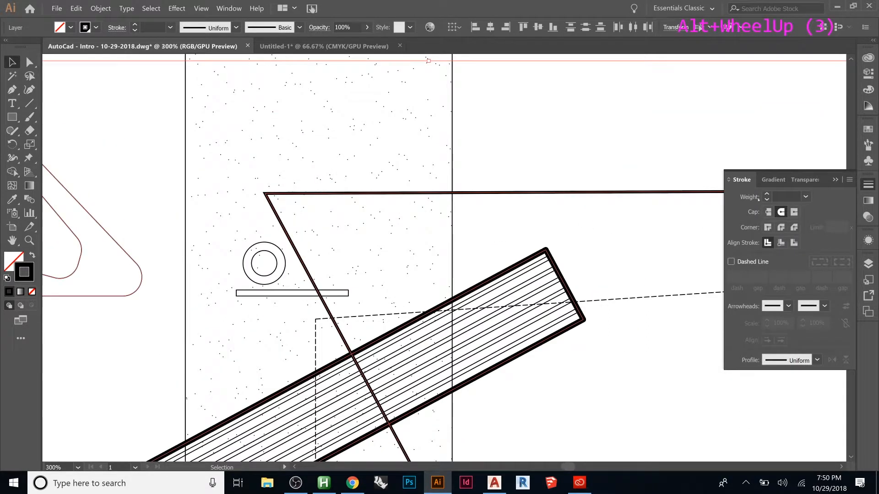
Apply a uniform stroke weight to the layer's linework and round the line corners.
click(806, 197)
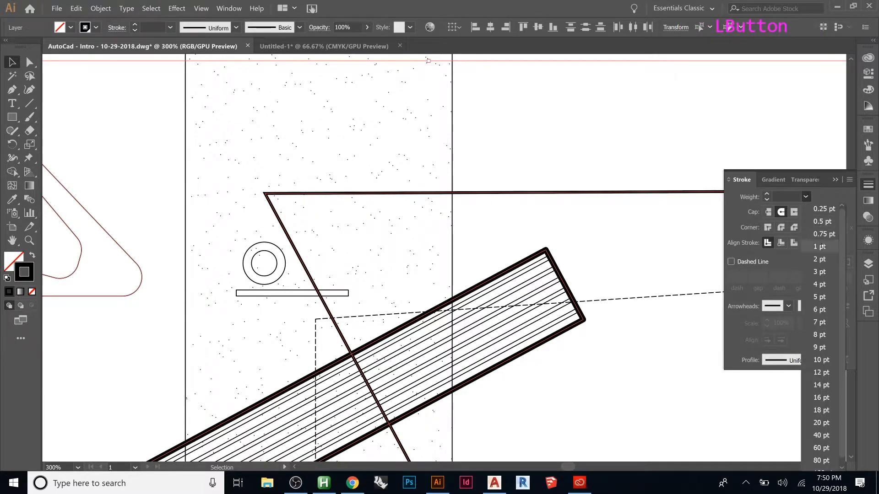
click(820, 247)
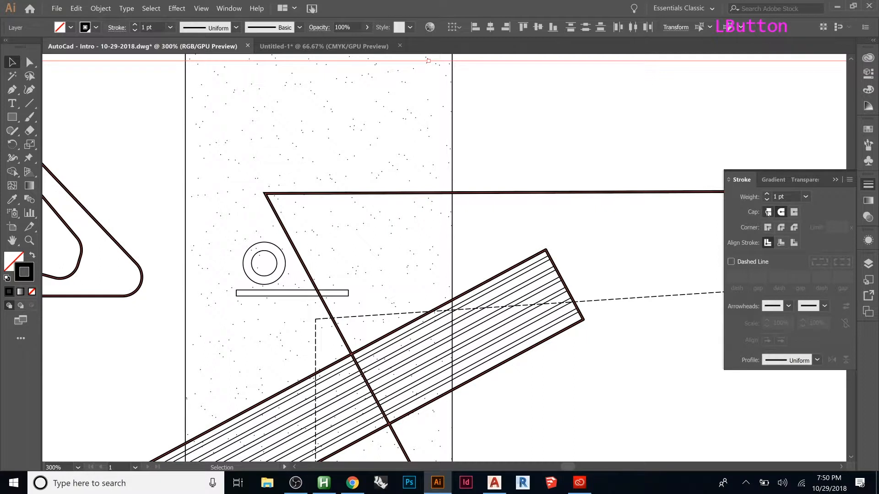
click(781, 227)
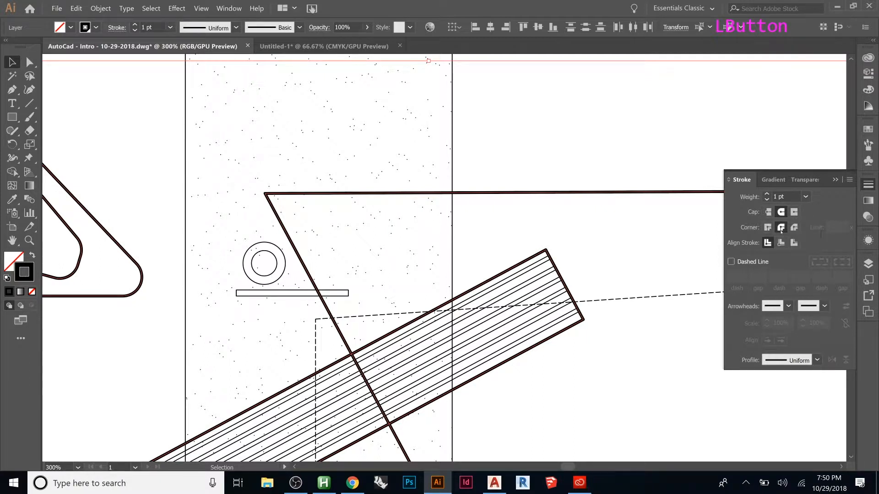
mouse_move(769, 228)
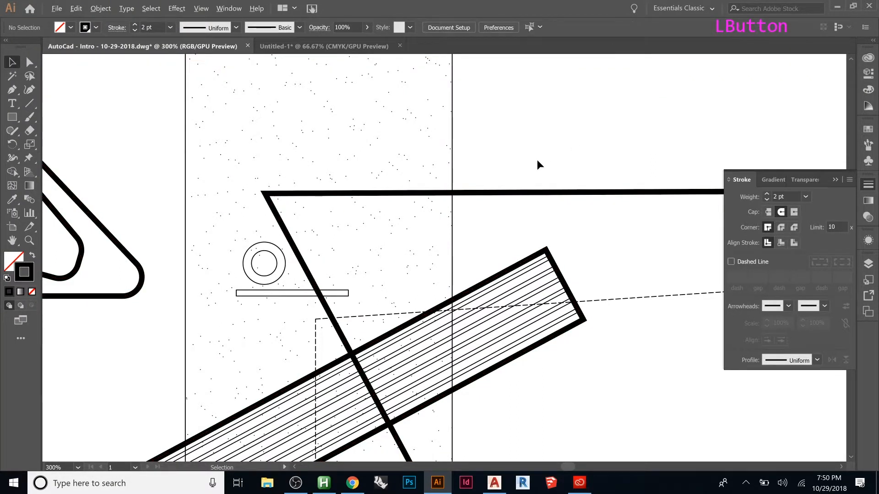
Select the Linework contents, set the bar border to 4 pt and the other outlines to 1 pt.
scroll(down, 3)
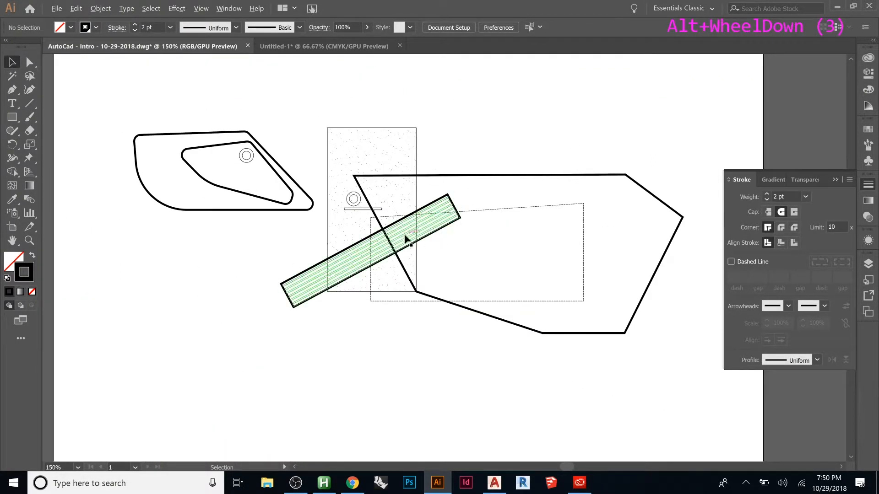
scroll(down, 3)
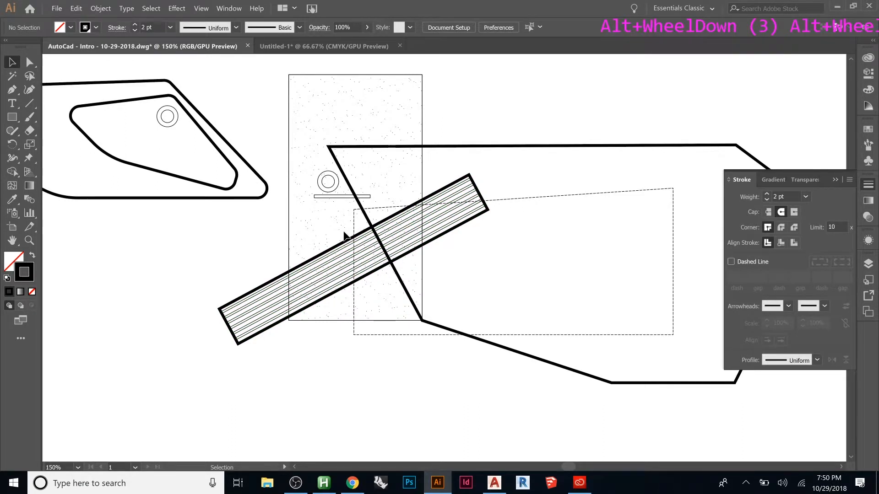
mouse_move(477, 188)
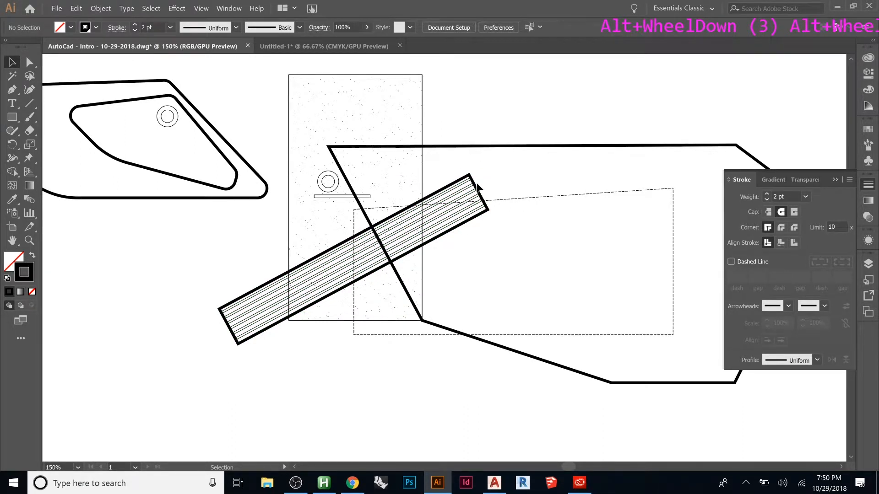
mouse_move(711, 272)
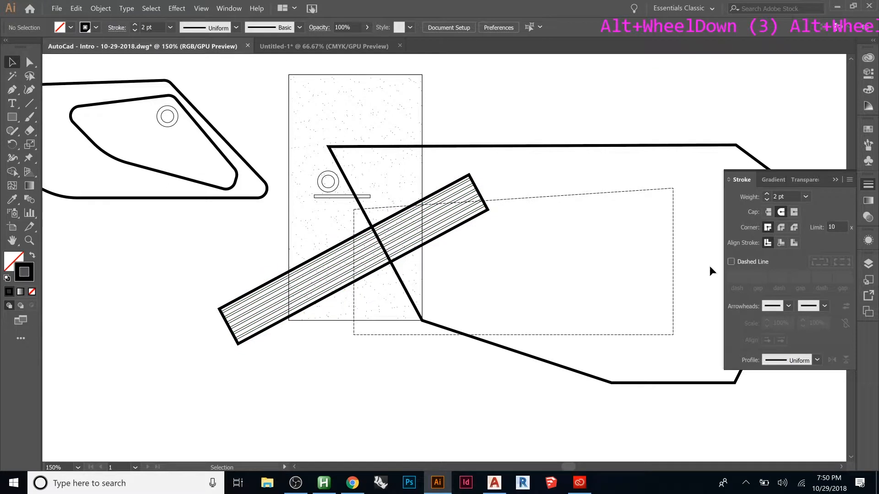
mouse_move(468, 179)
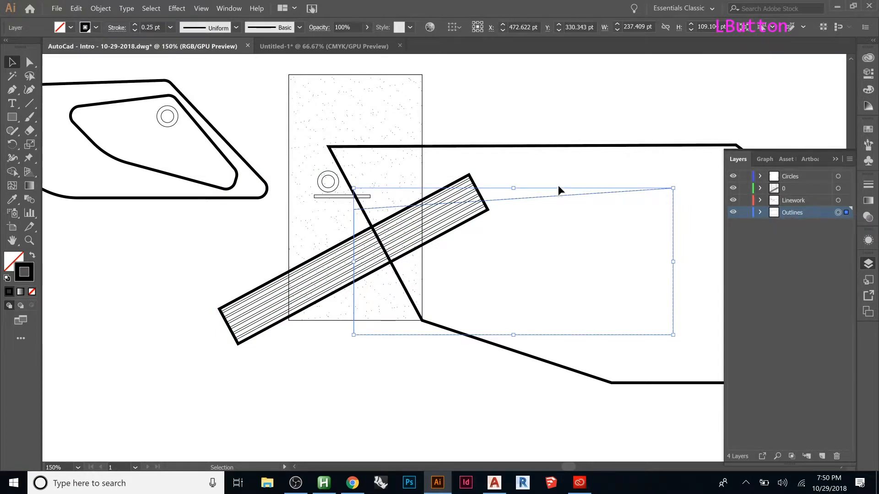
click(465, 185)
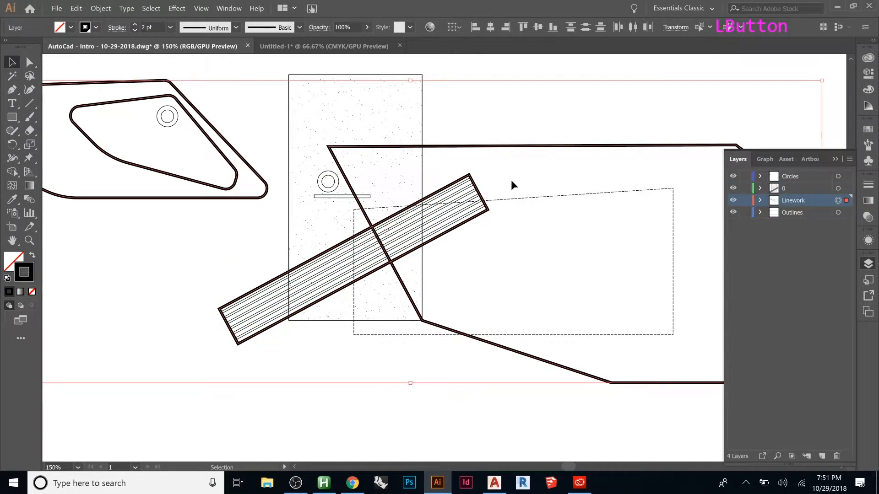
mouse_move(744, 207)
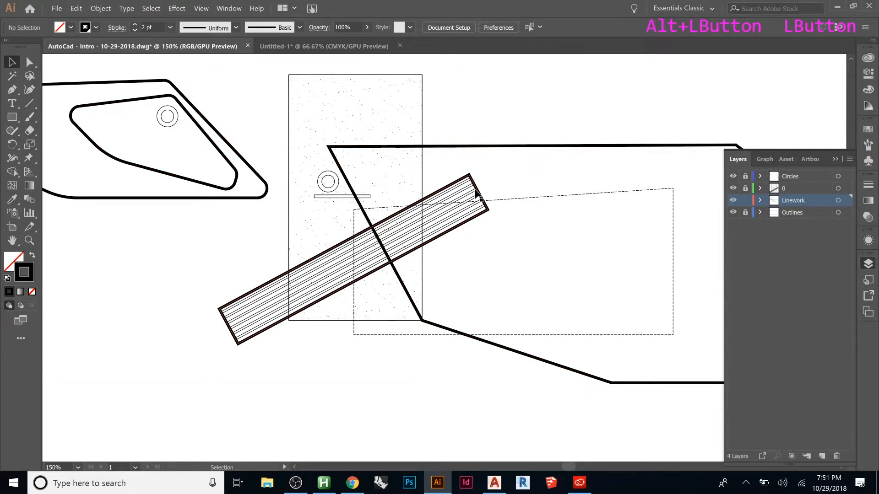
click(476, 197)
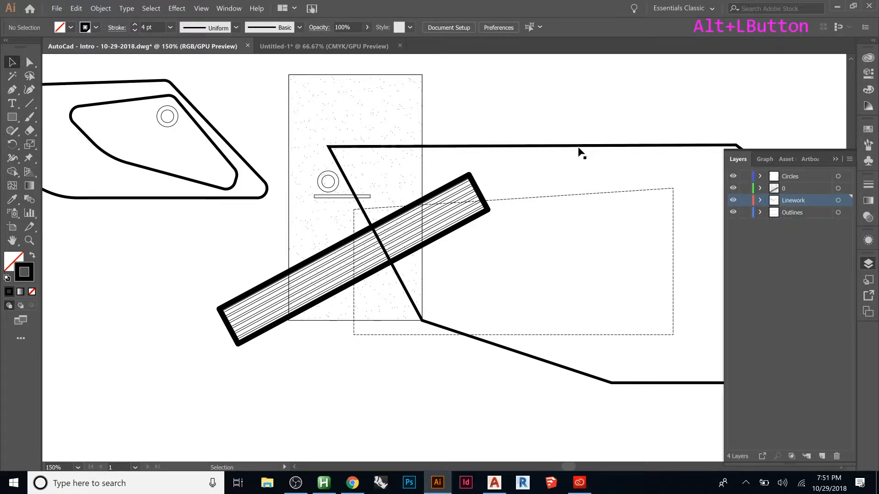
click(580, 147)
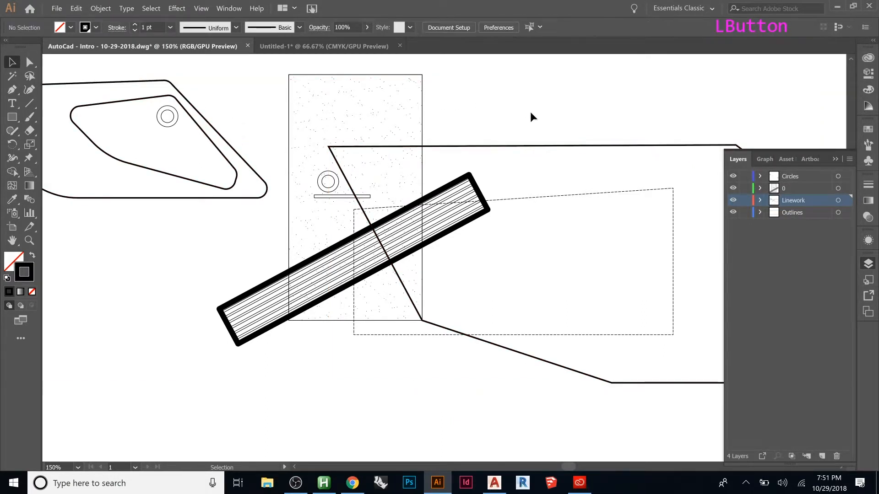
scroll(down, 3)
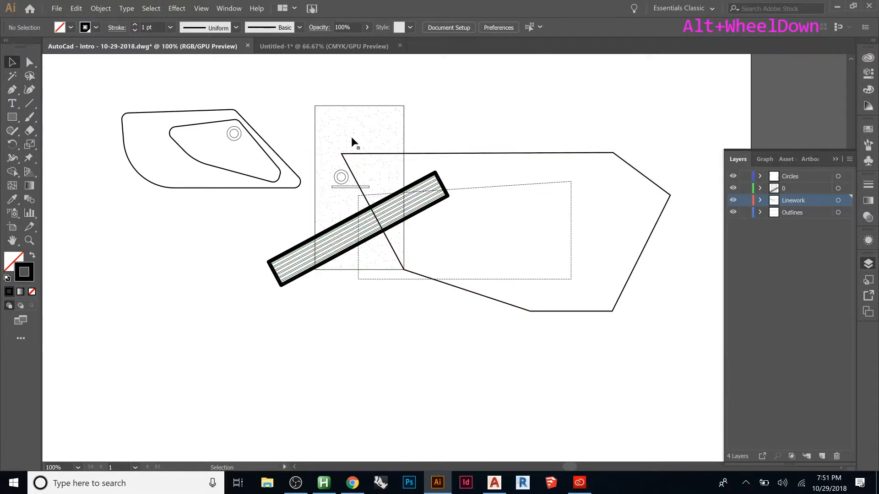
Select the hatch line group inside the bar and raise its stroke from 0.25 to 0.75 pt.
click(392, 222)
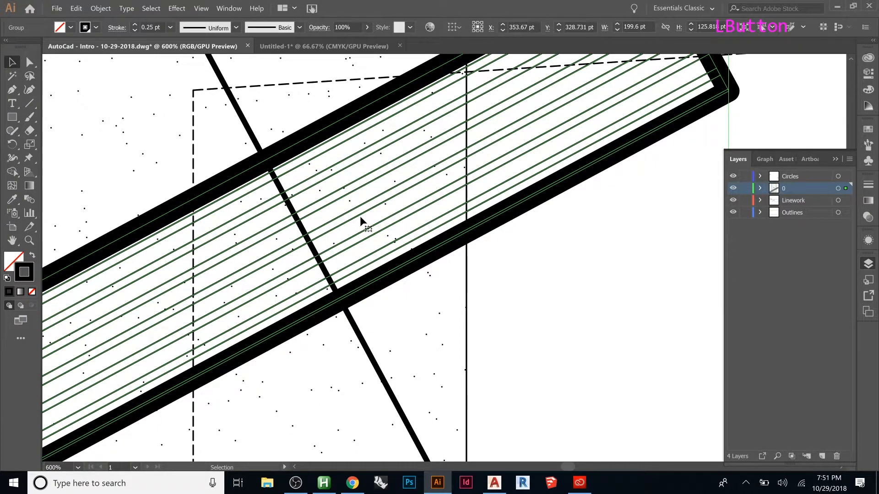
click(134, 25)
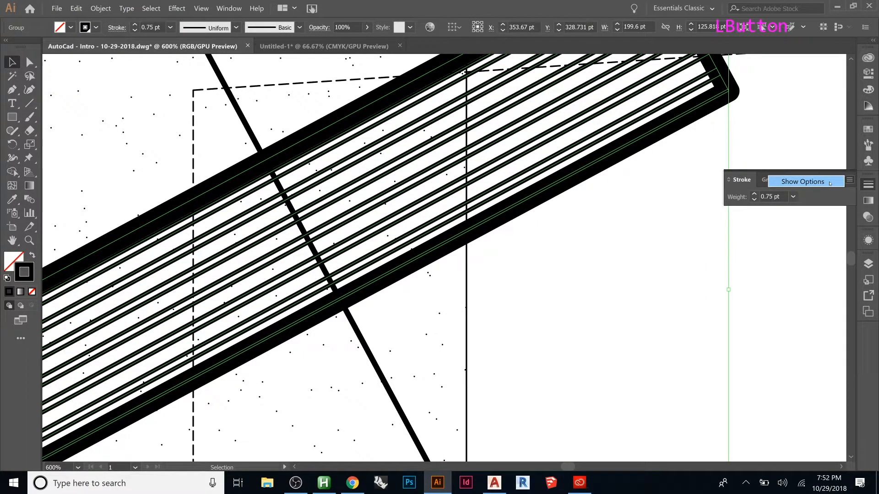
Turn on Dashed Line and enter a 1-2-1-1-5-1 pt dash-and-gap pattern.
click(802, 181)
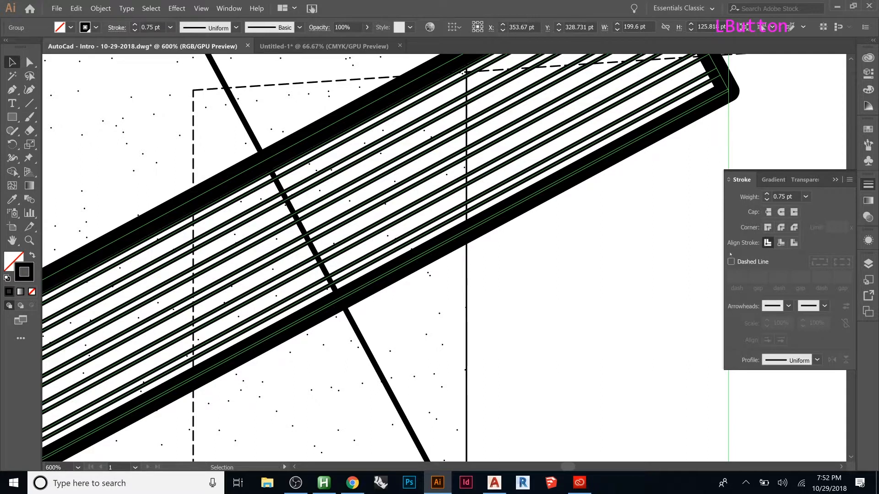
click(731, 262)
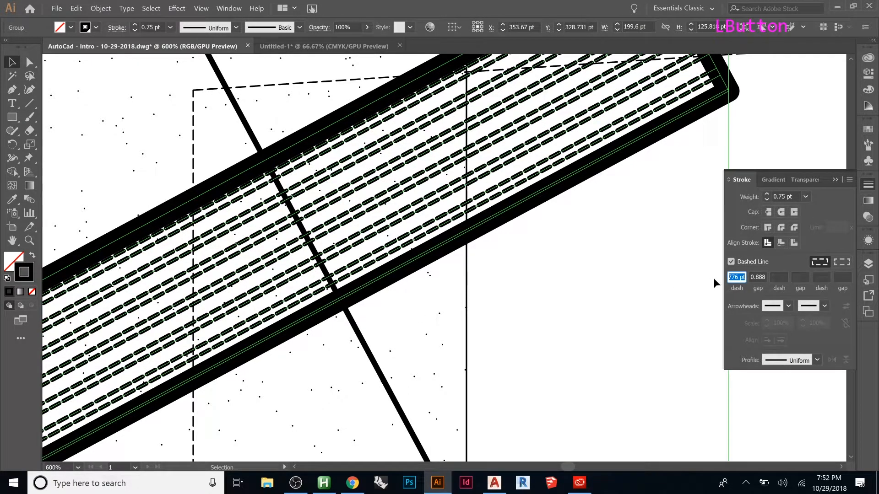
text(1)
click(758, 277)
text(2)
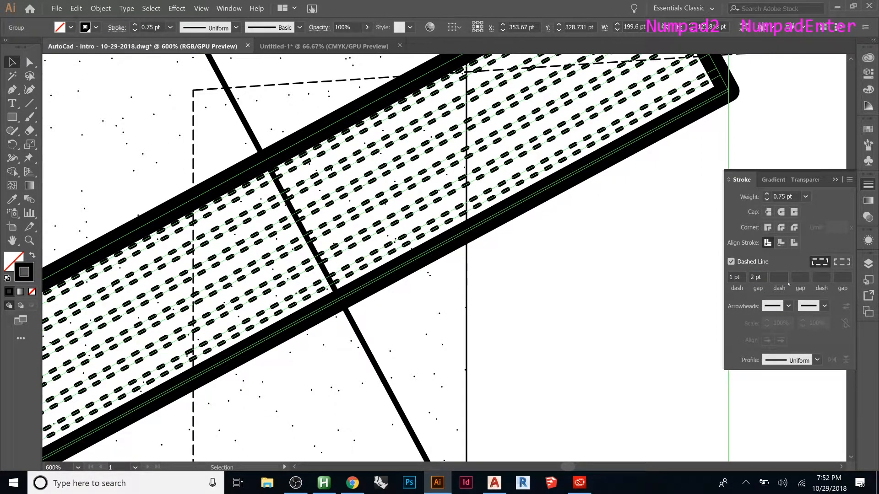
mouse_move(779, 278)
text(5)
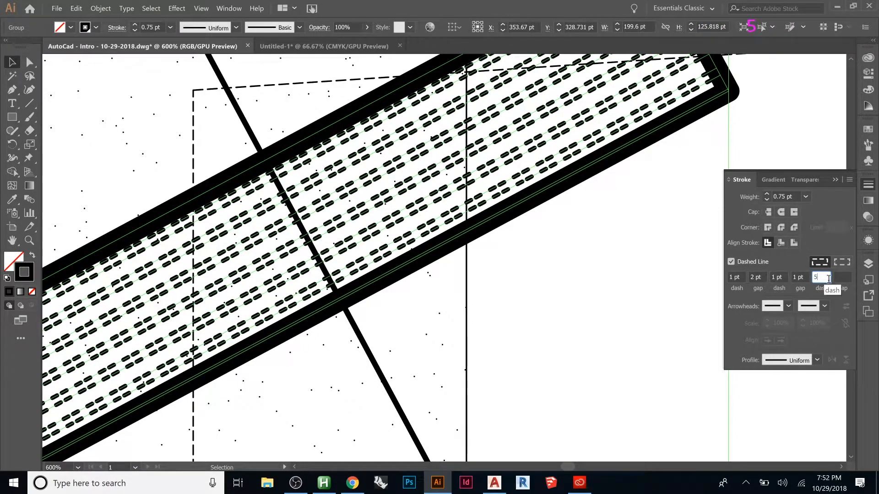
text(2)
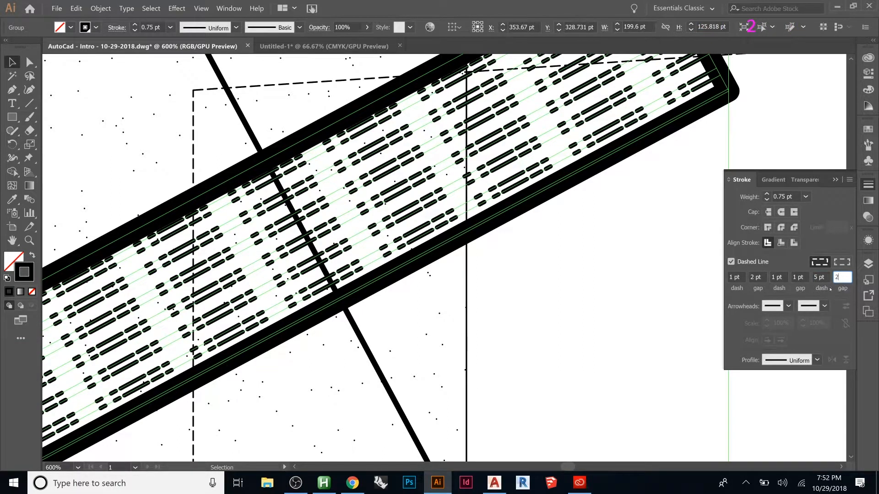
click(841, 277)
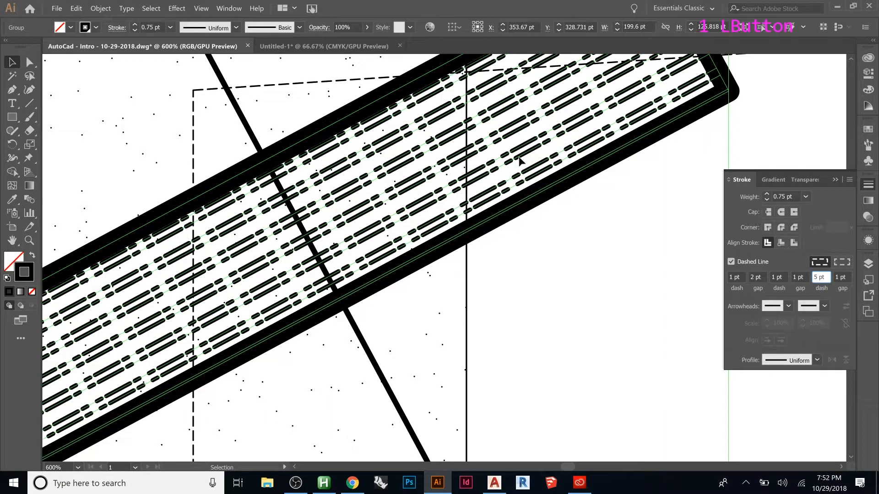
mouse_move(691, 276)
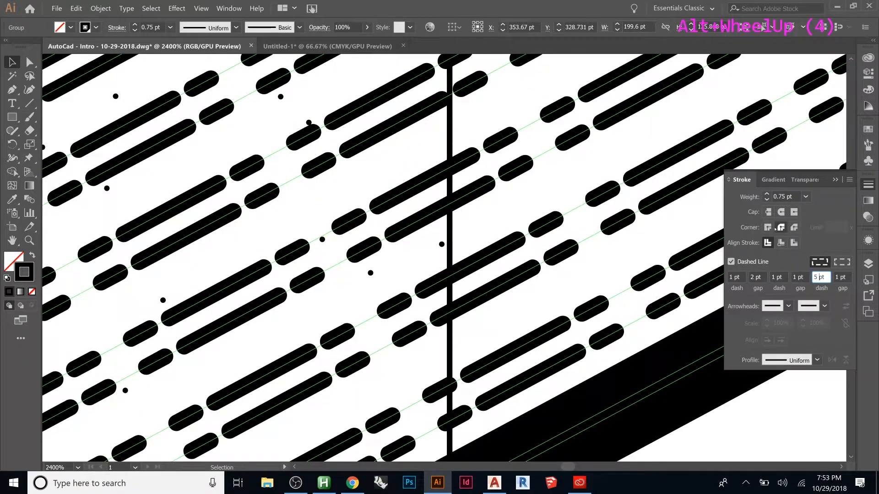
mouse_move(781, 212)
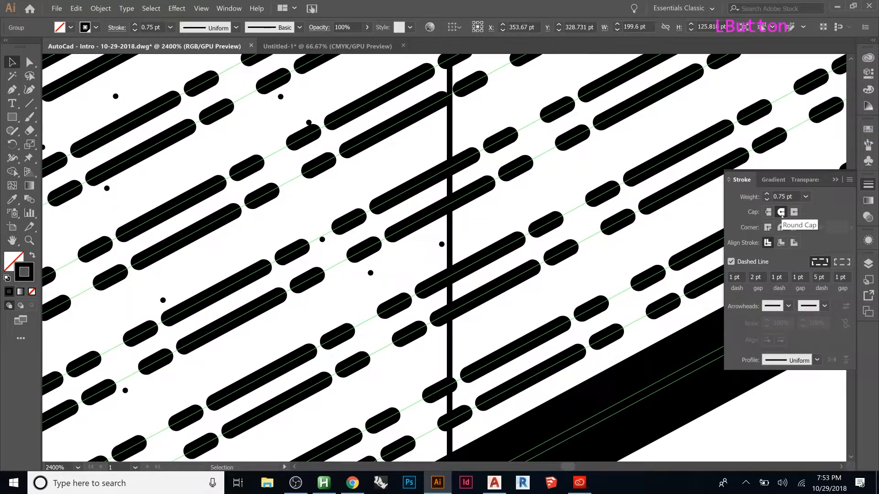
Try Butt and Projecting caps on the hatch dashes, keeping Butt Cap.
click(768, 212)
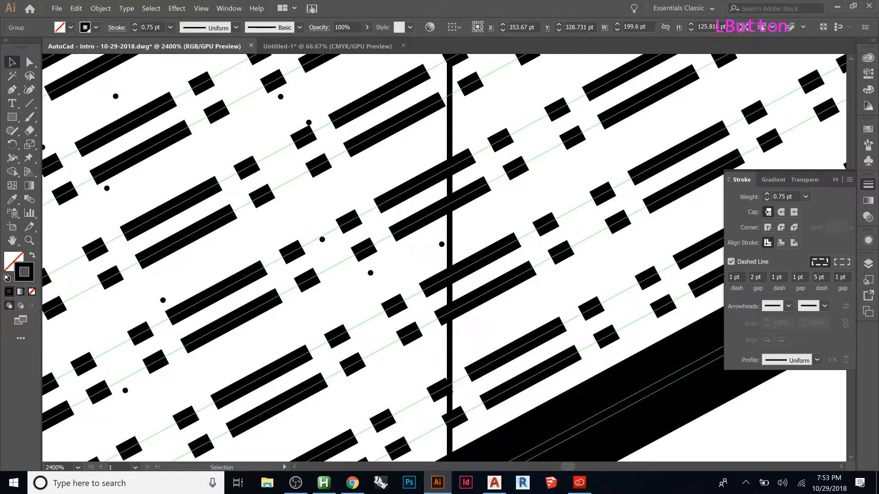
click(781, 212)
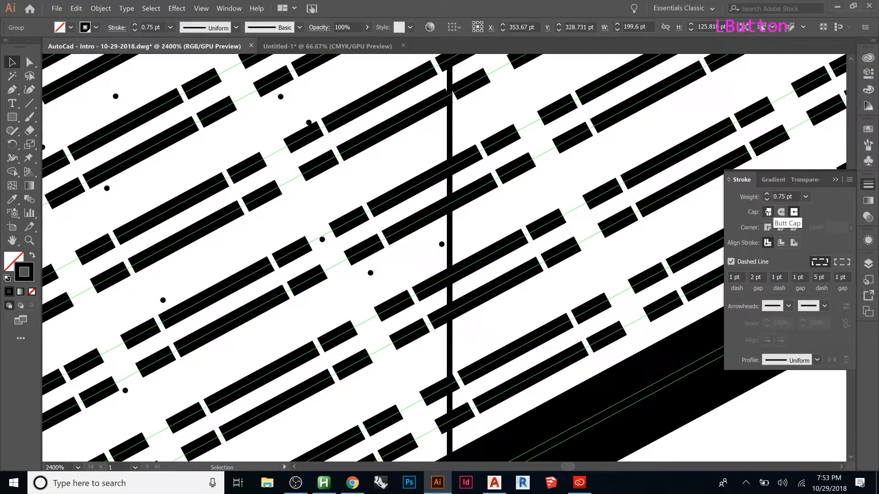
click(768, 212)
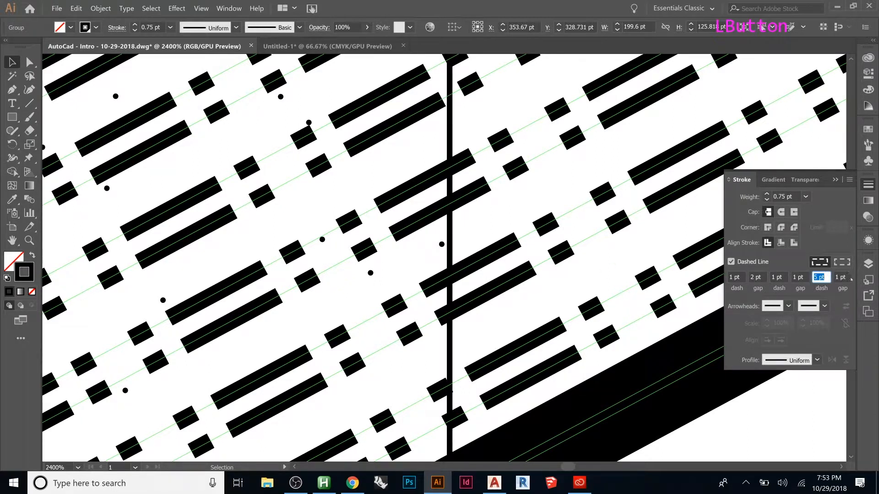
Clear the extra dash fields and set a 4 pt dash with a 2 pt gap.
key(Delete)
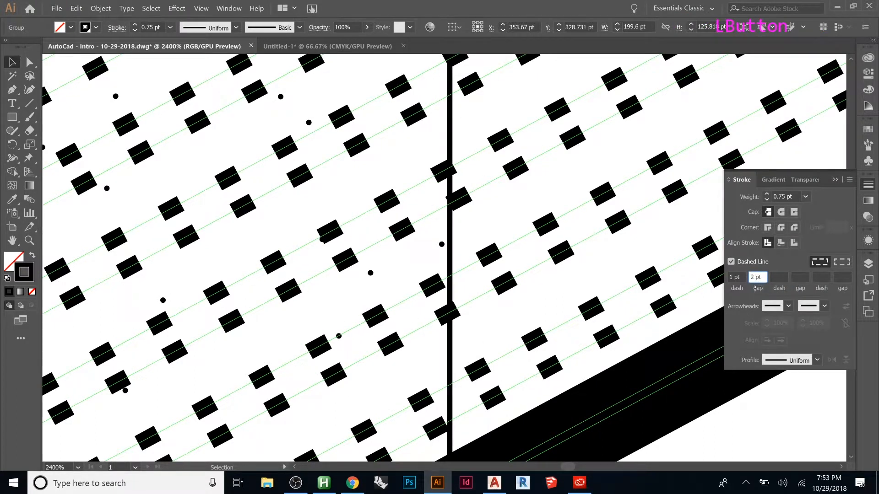
click(735, 277)
text(5)
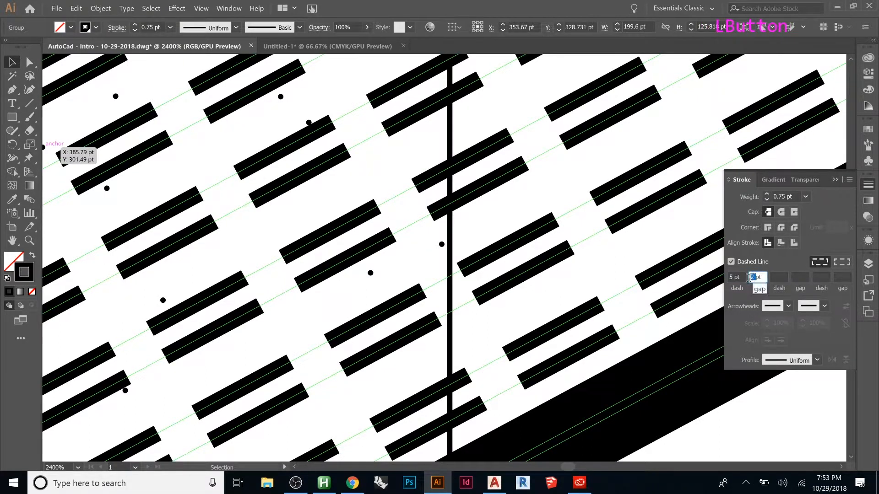
click(737, 277)
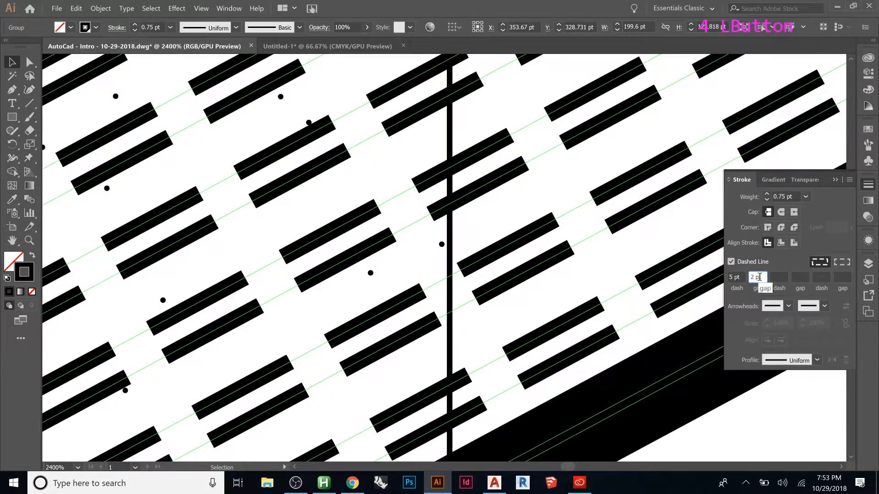
text(4)
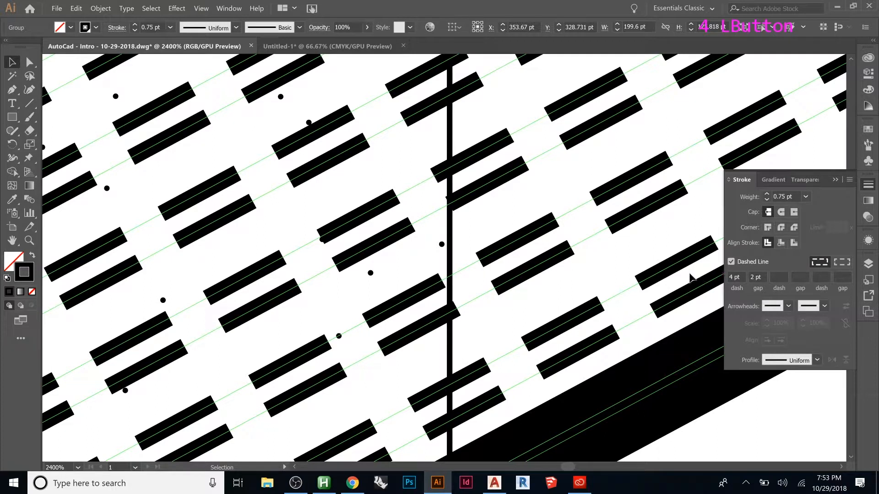
mouse_move(631, 257)
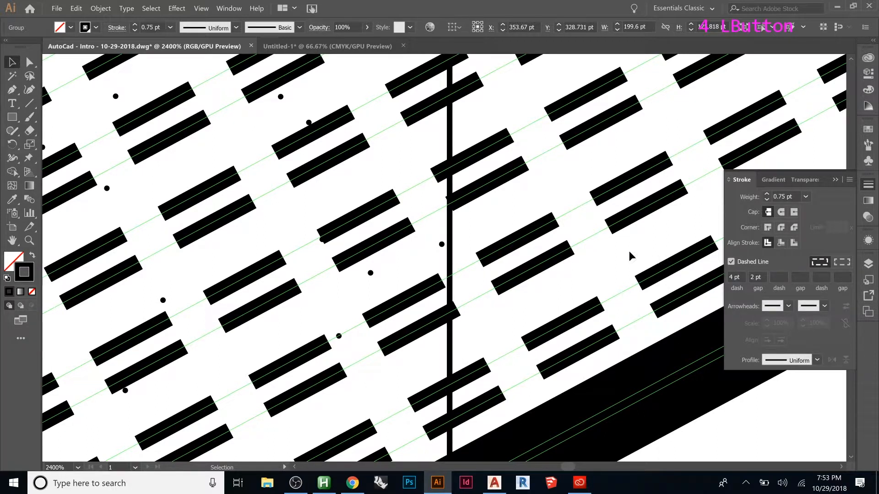
Zoom out and select the thin dashed line beside the bar.
scroll(down, 3)
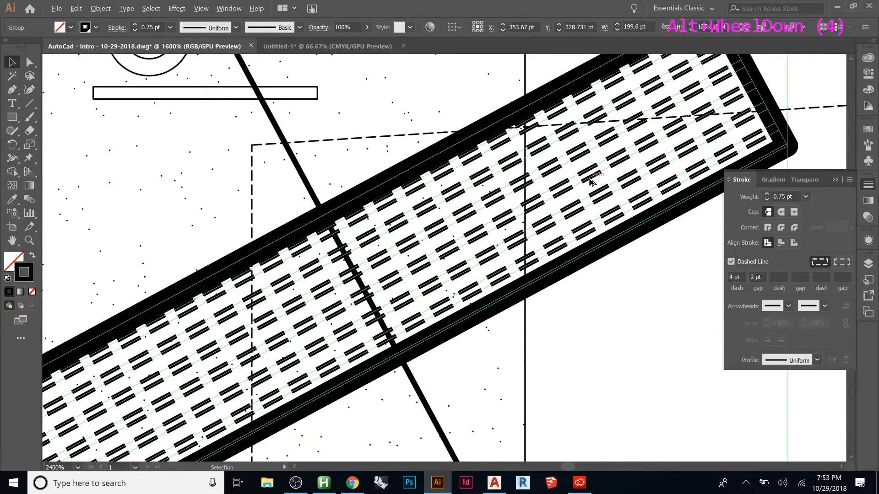
scroll(down, 3)
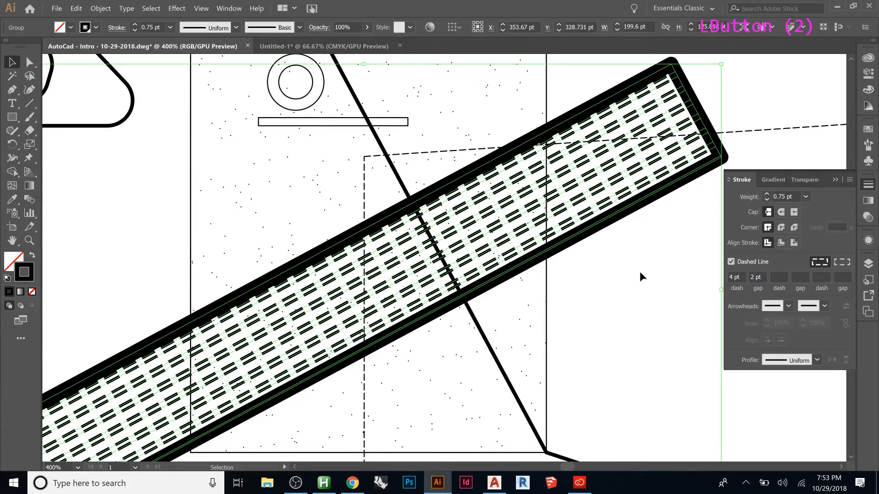
scroll(down, 3)
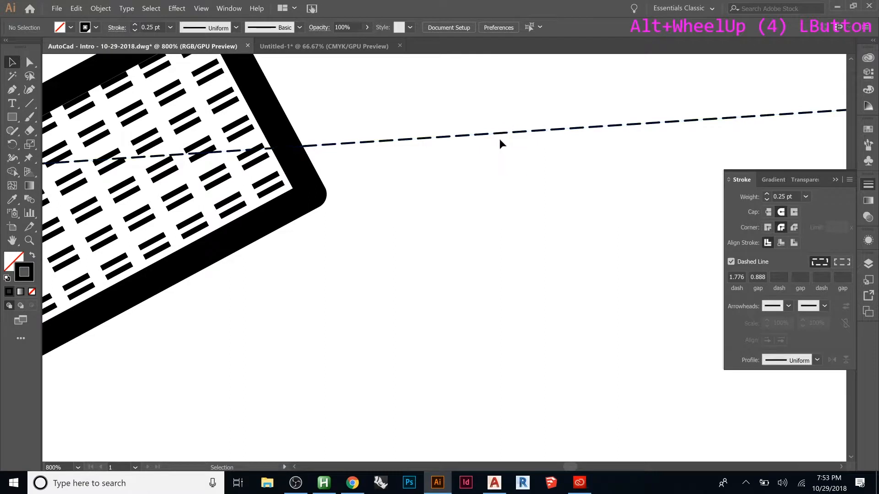
mouse_move(573, 134)
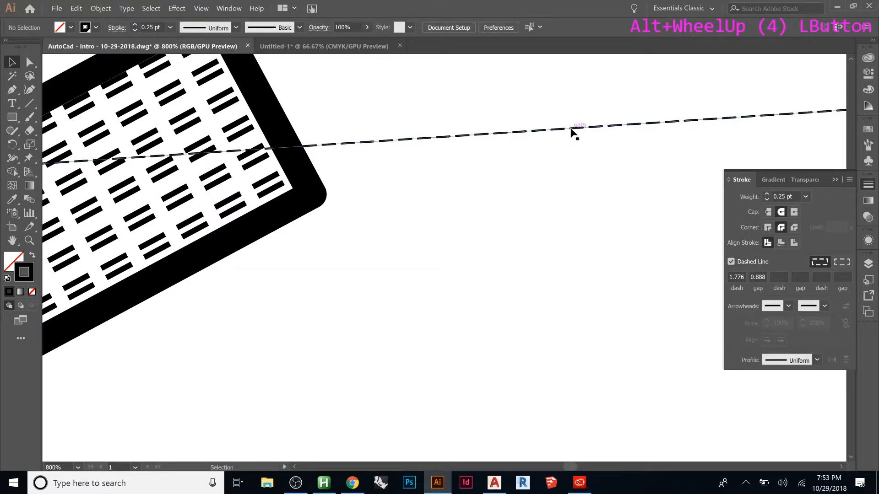
click(578, 126)
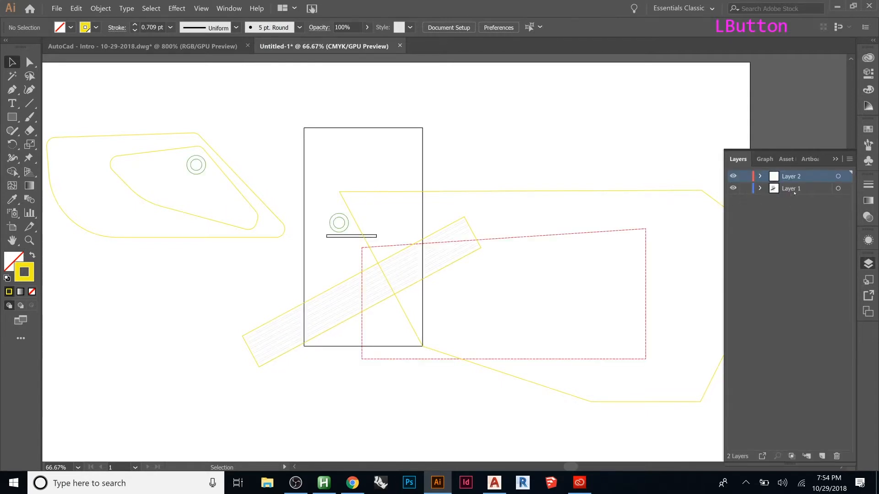
Inspect the red dashed rectangle's dash values, then return to the AutoCad document.
click(791, 188)
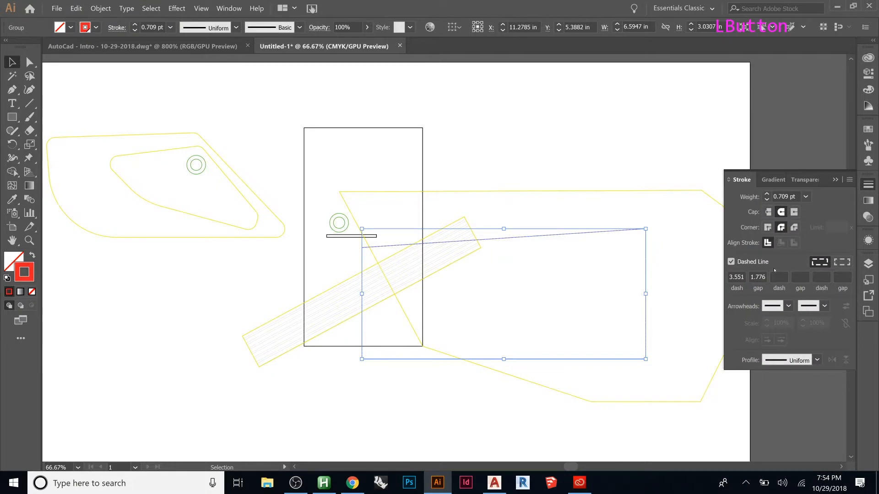
mouse_move(597, 155)
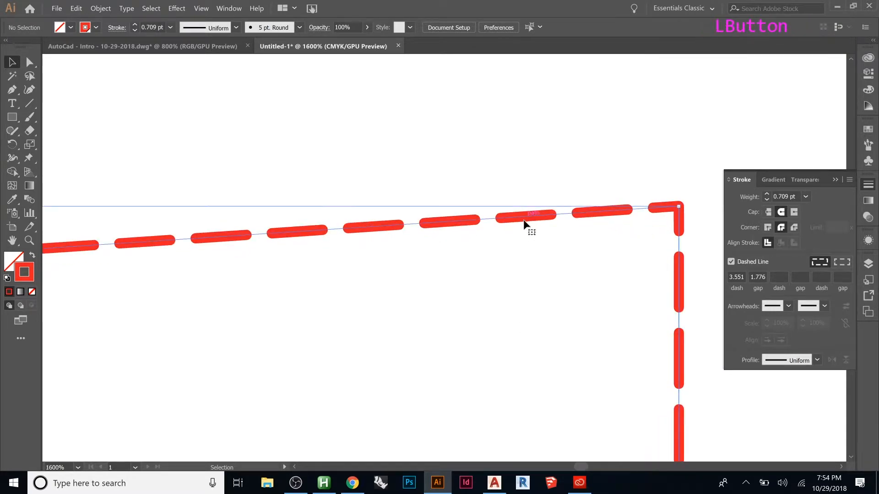
click(526, 219)
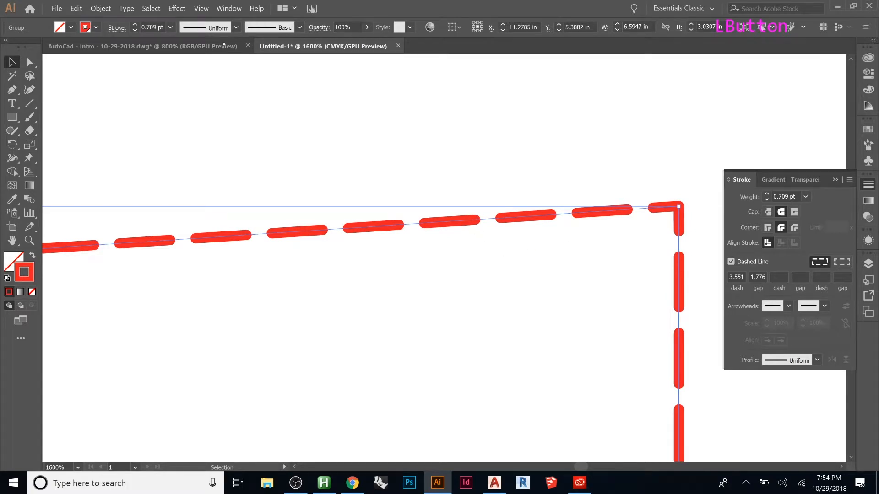
click(142, 45)
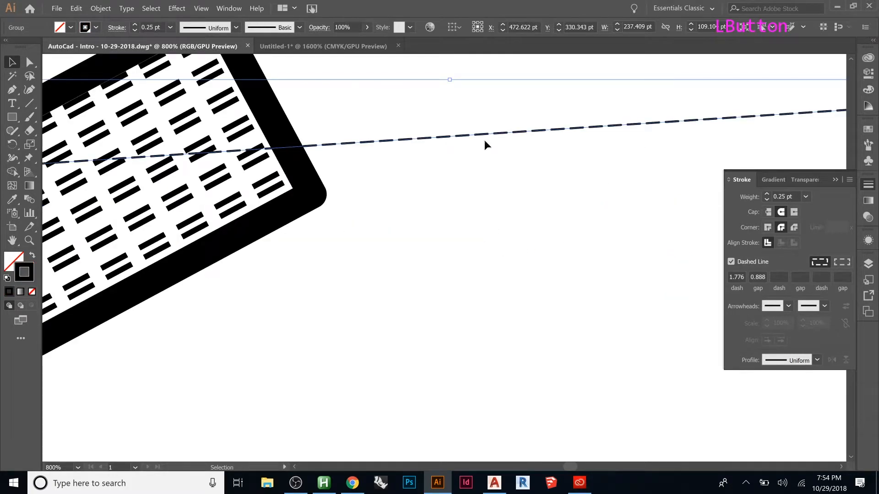
Set the thin outline's dash pattern to 5 pt dashes and 5 pt gaps.
click(736, 277)
text(5)
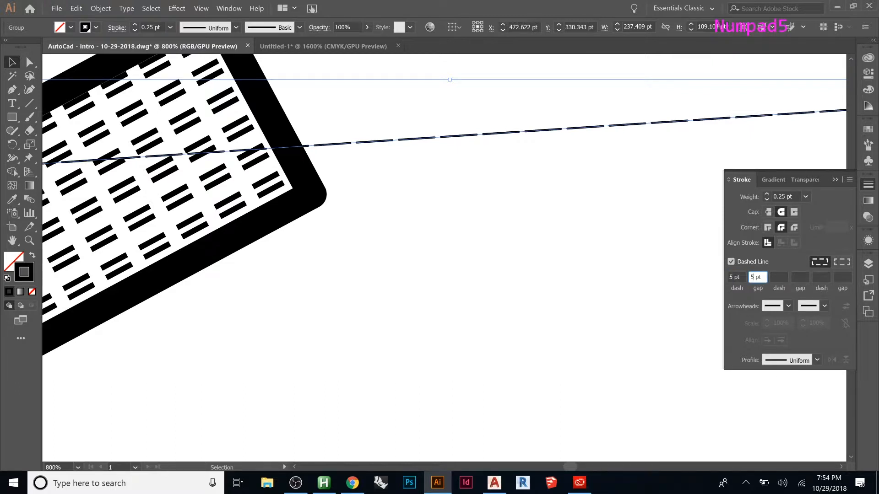
click(445, 231)
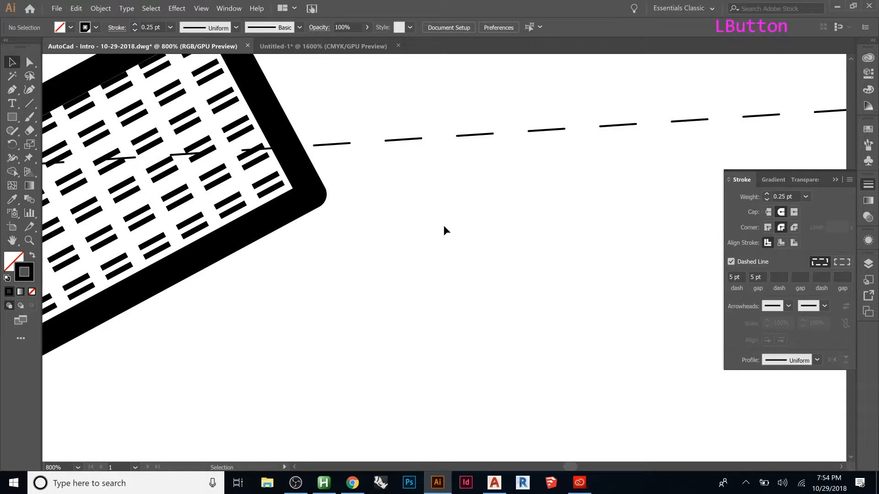
scroll(down, 3)
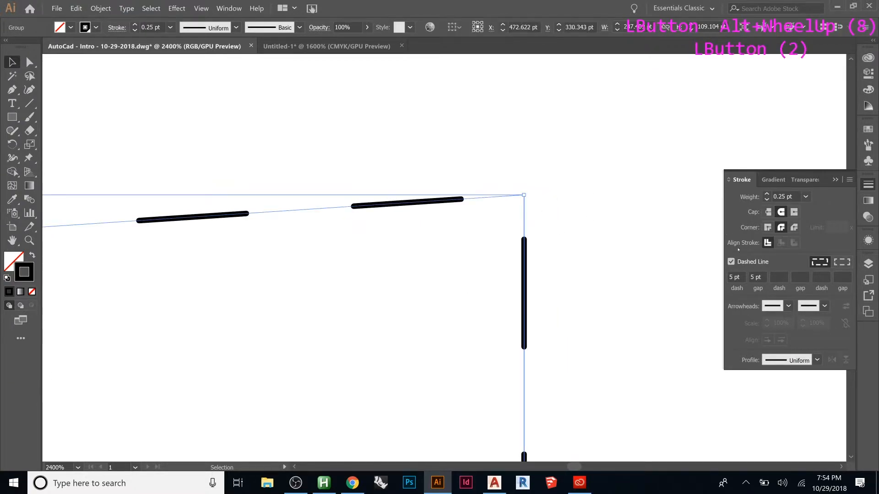
mouse_move(819, 261)
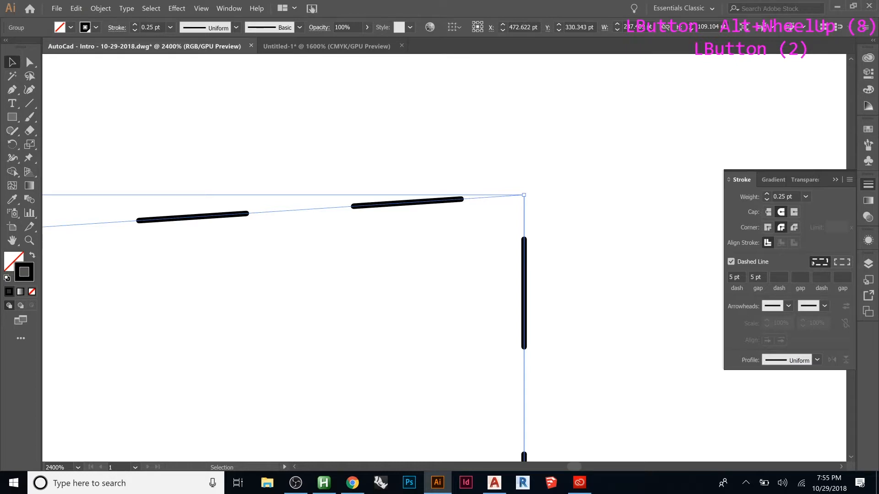
mouse_move(841, 261)
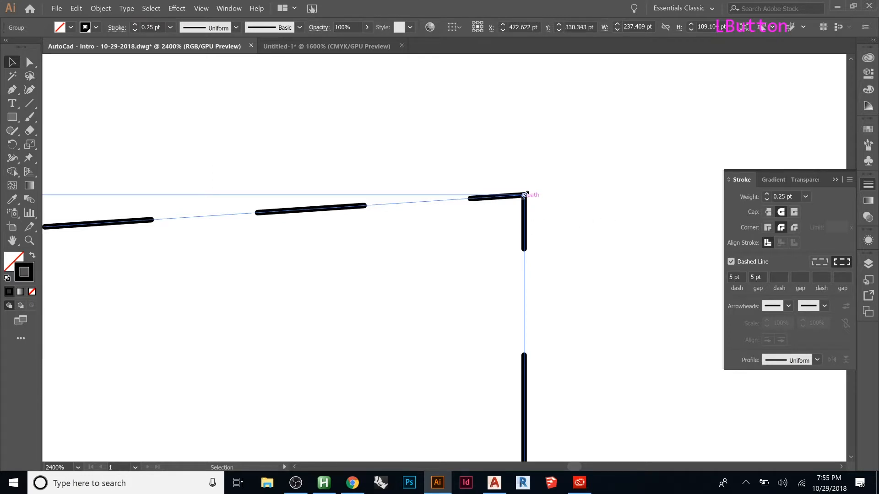
mouse_move(574, 217)
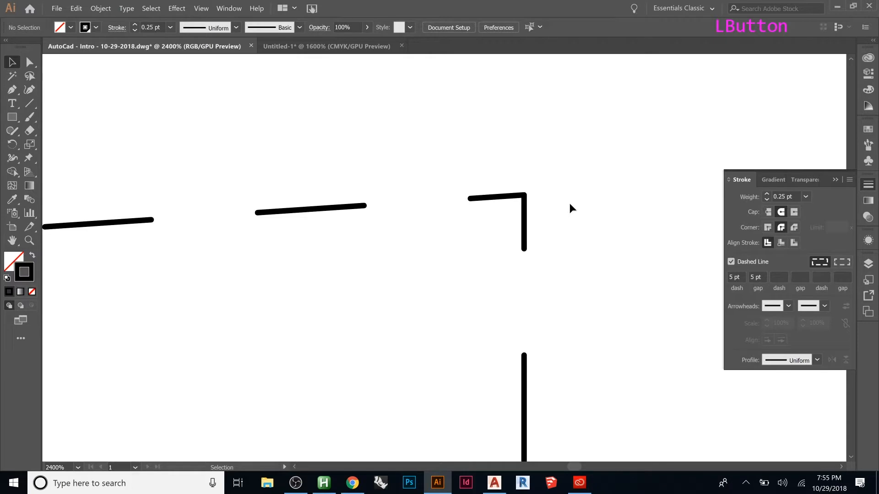
Swap the slanted dashed shape's fill and stroke, giving it a solid yellow fill.
scroll(down, 3)
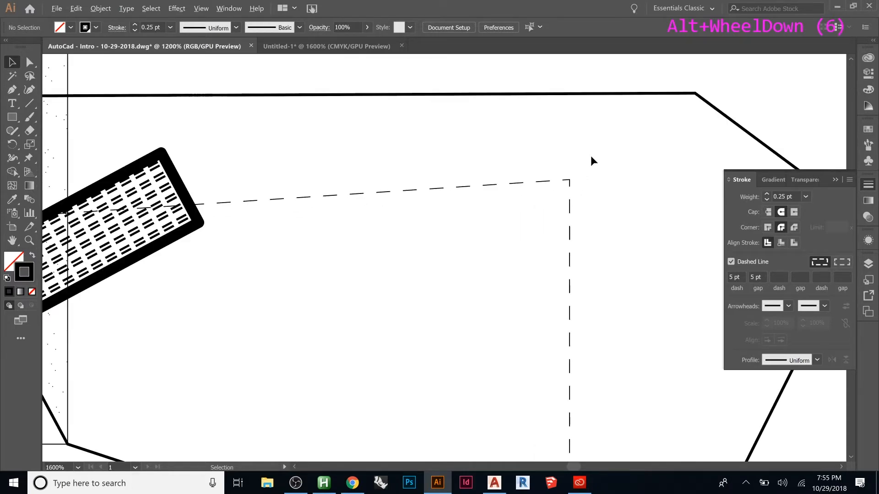
scroll(down, 3)
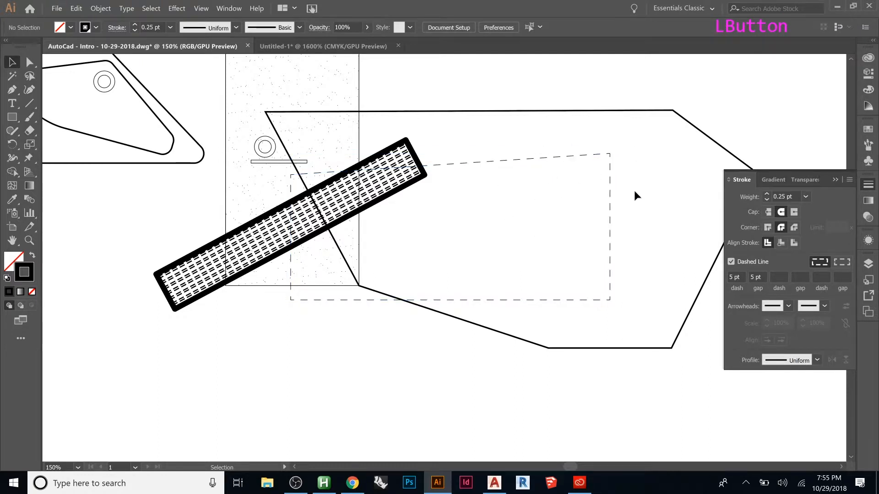
mouse_move(465, 230)
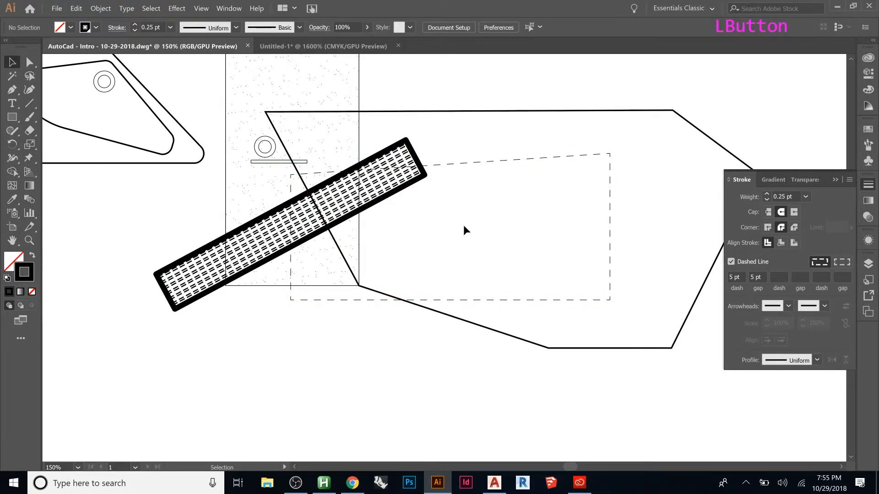
click(449, 230)
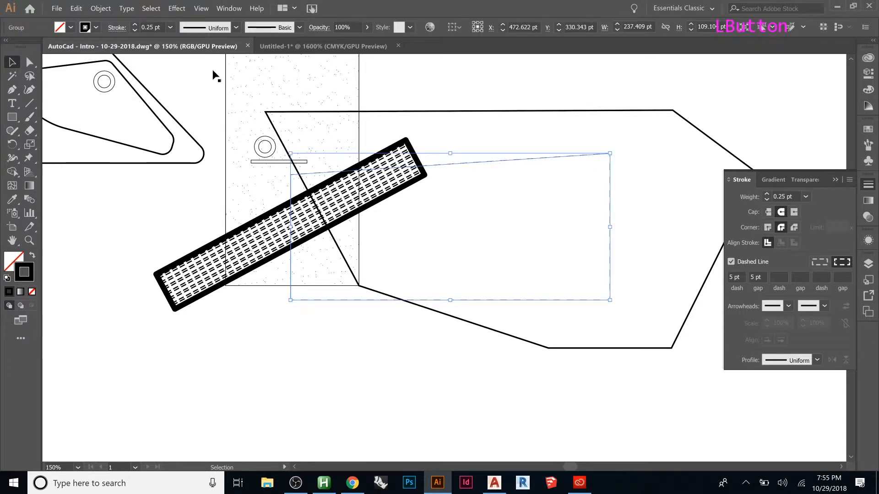
mouse_move(87, 27)
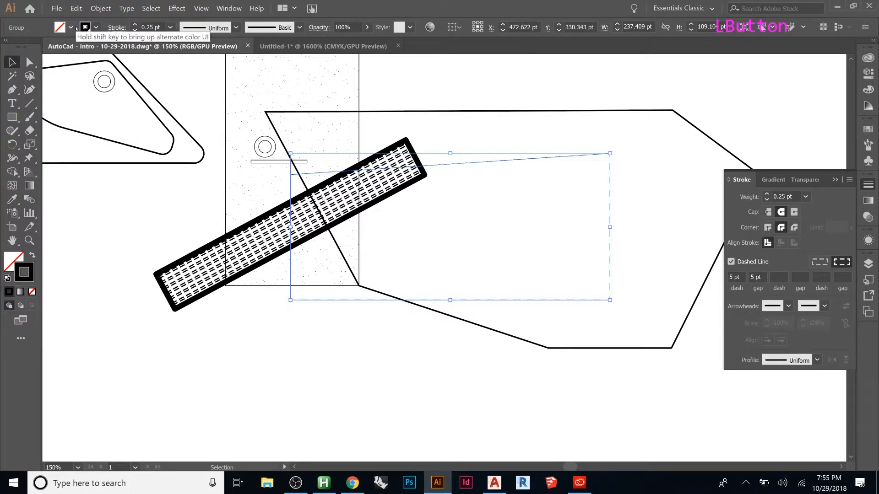
click(85, 27)
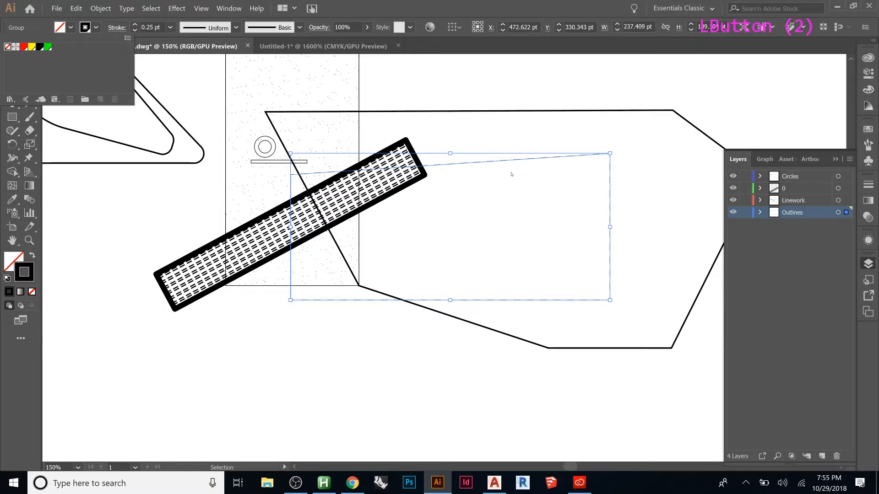
click(20, 257)
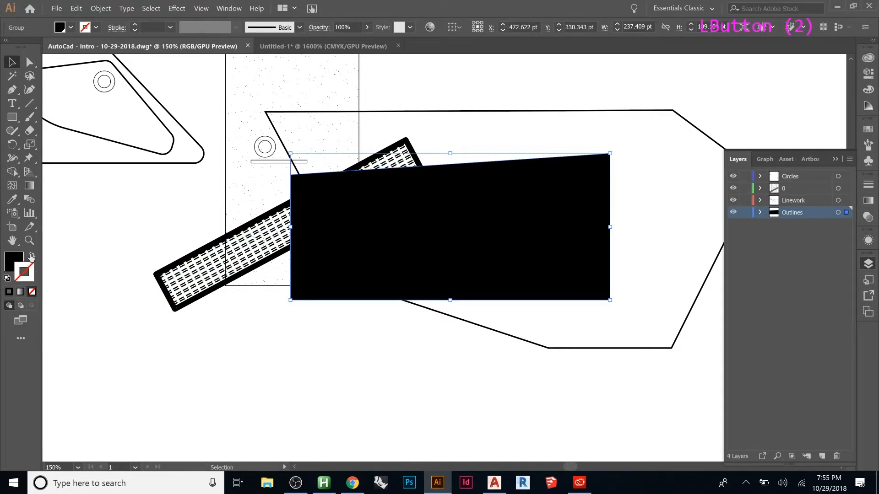
mouse_move(510, 358)
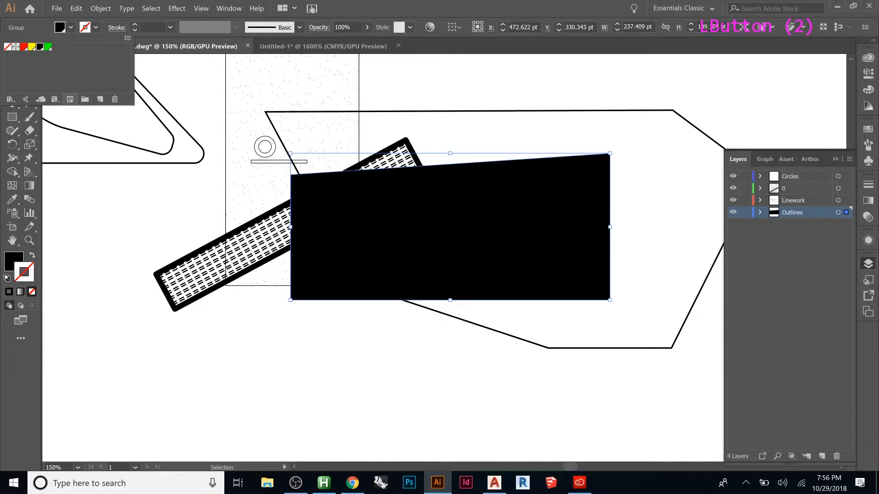
click(30, 47)
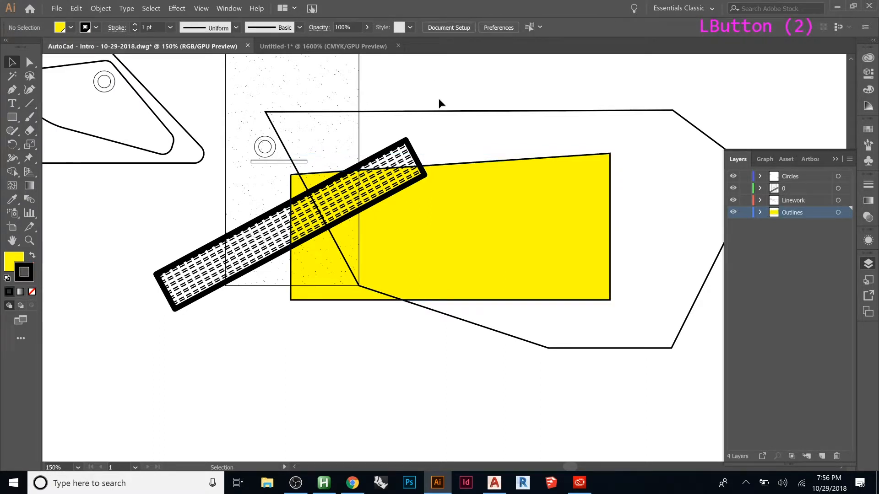
Start a new swatch for the shape in HSB mode and set its hue to orange.
click(501, 232)
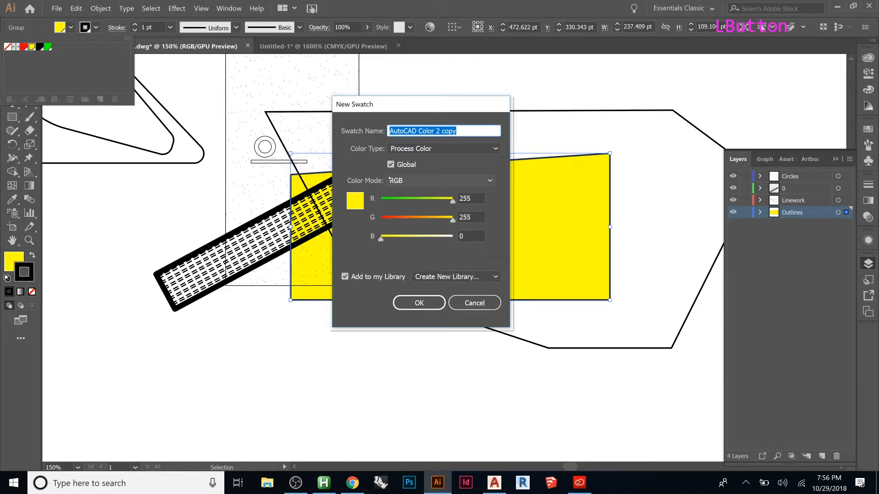
click(440, 180)
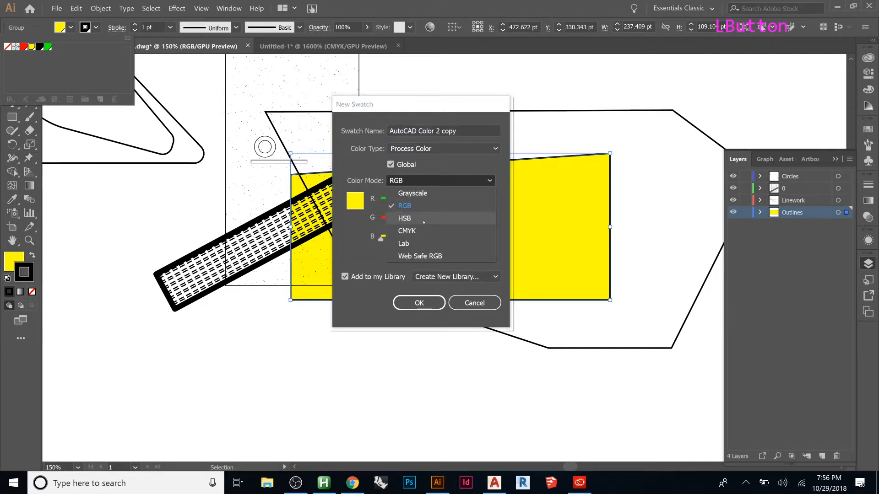
click(404, 218)
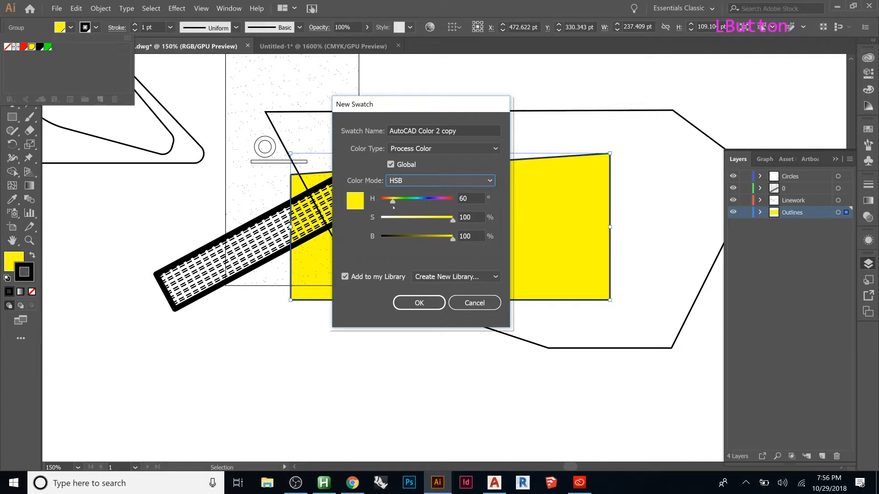
drag(392, 199, 445, 198)
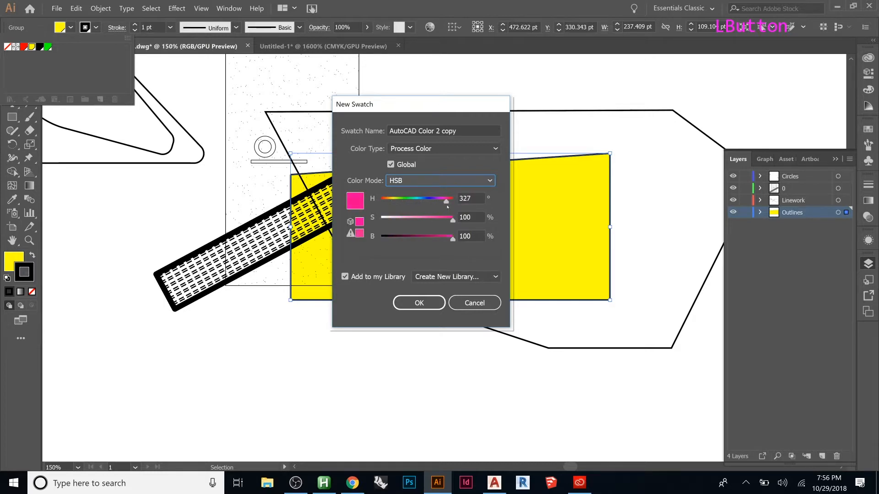
drag(446, 199, 407, 200)
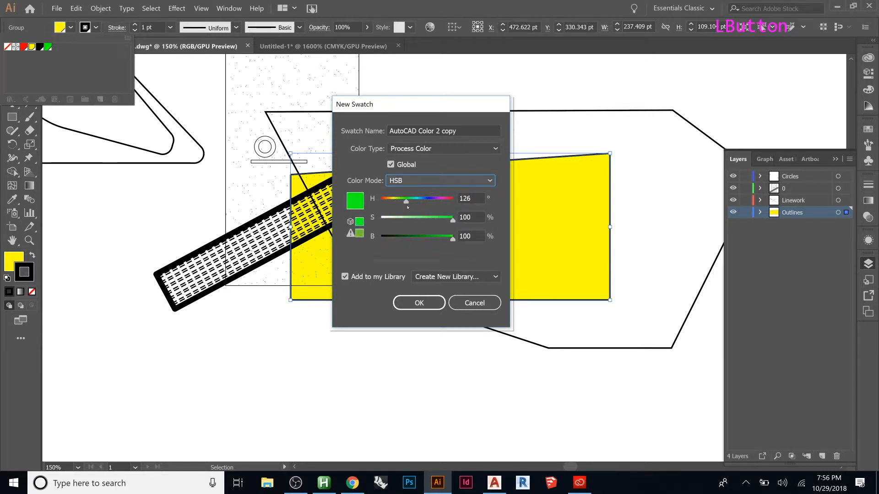
drag(406, 202, 385, 203)
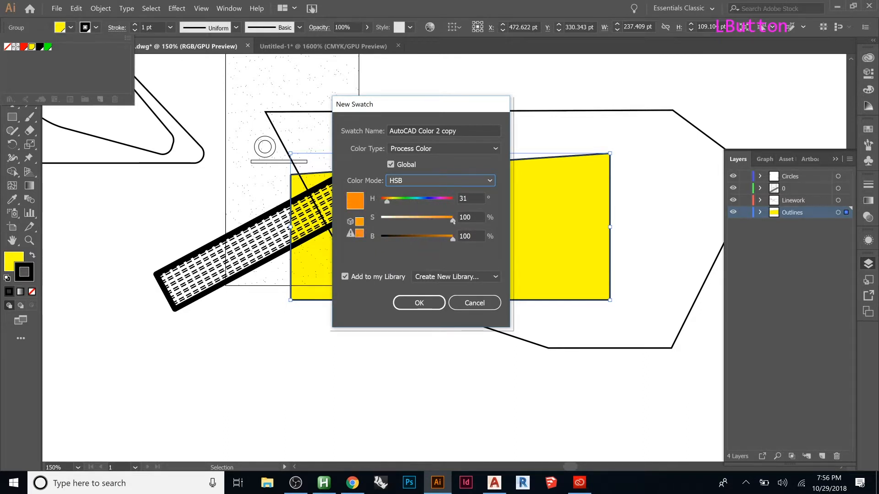
Tune brightness and saturation to a warm orange-brown and confirm the swatch.
drag(450, 237, 415, 237)
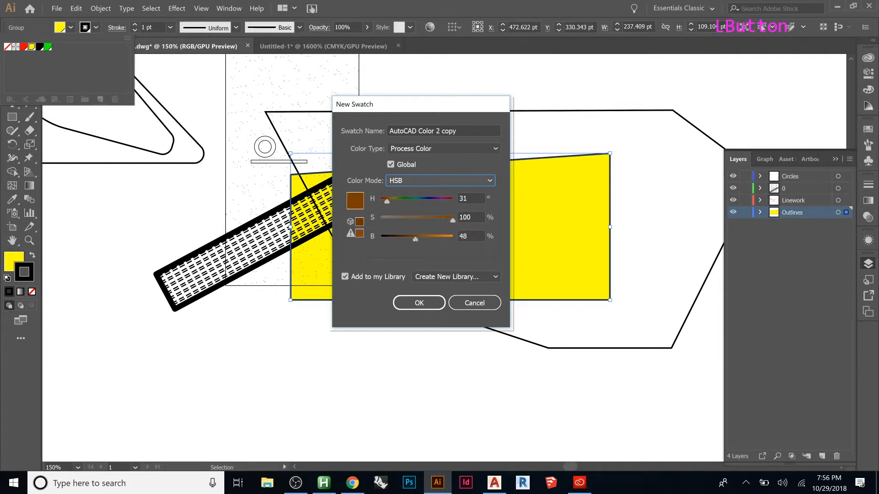
drag(415, 238, 440, 238)
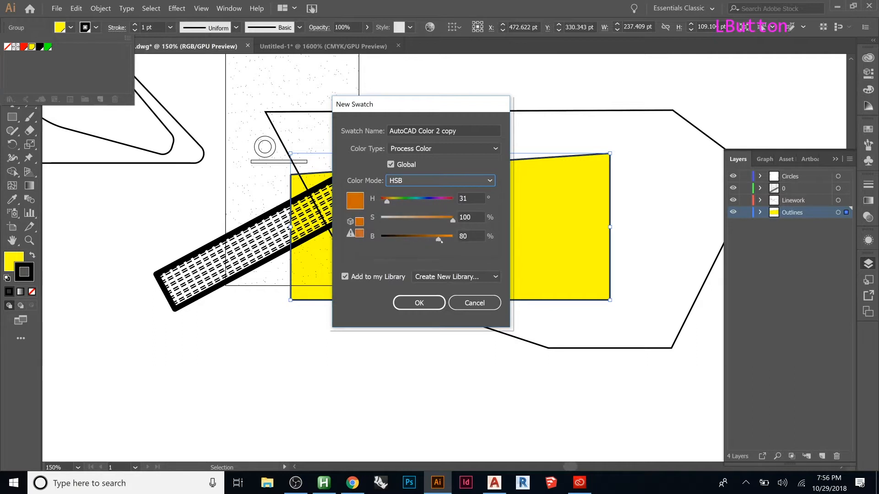
drag(453, 217, 393, 221)
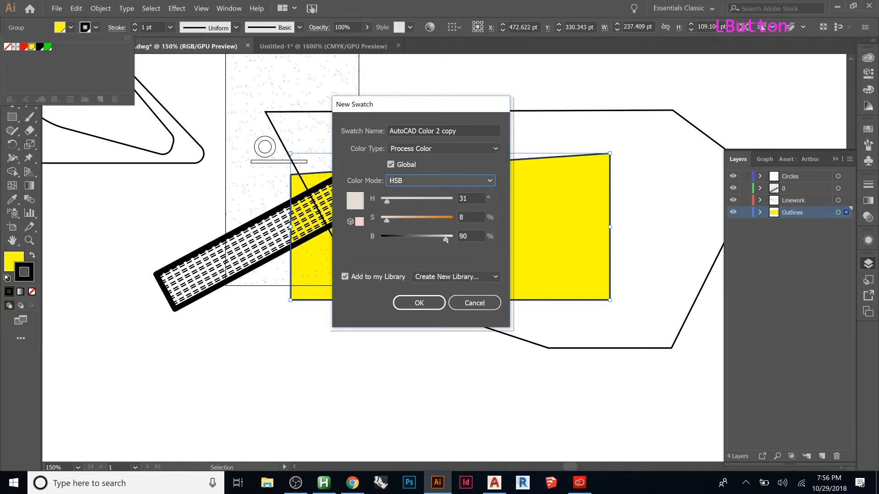
drag(446, 240, 414, 240)
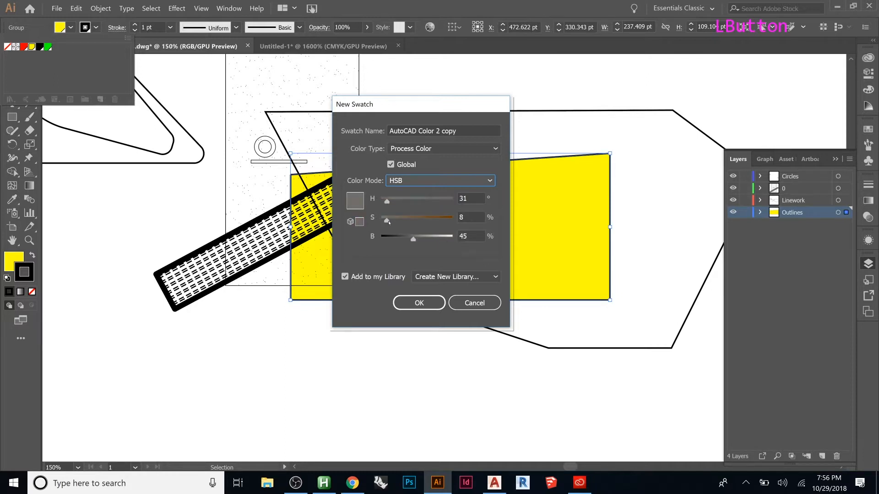
drag(387, 220, 433, 220)
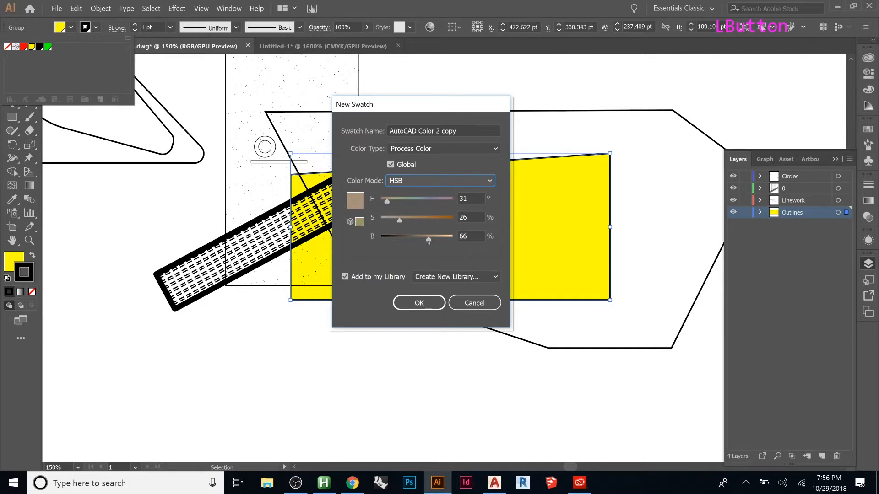
drag(399, 220, 421, 221)
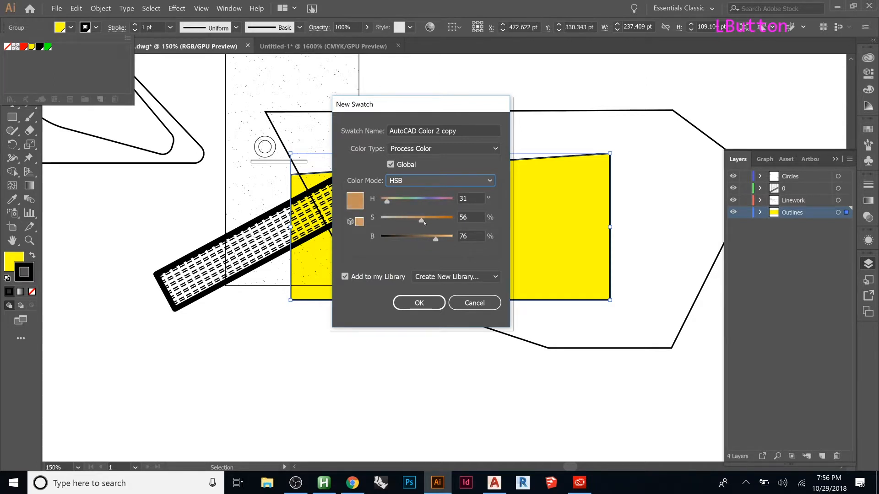
drag(421, 220, 432, 221)
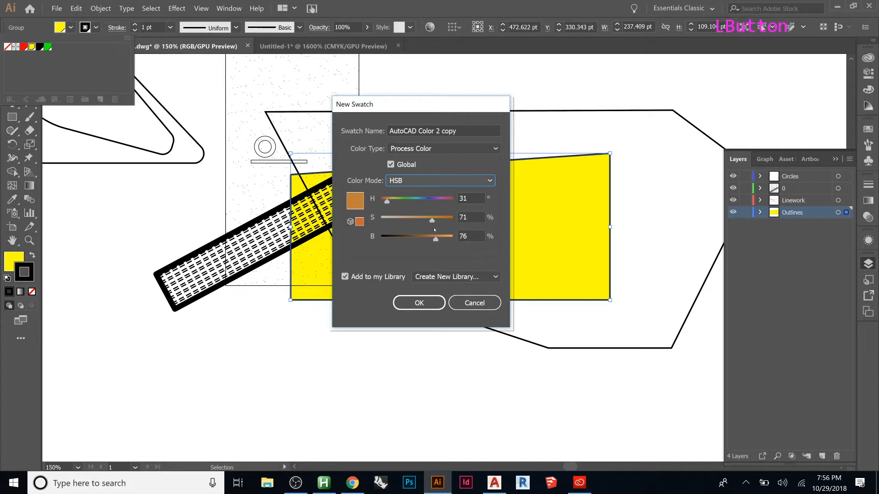
click(418, 303)
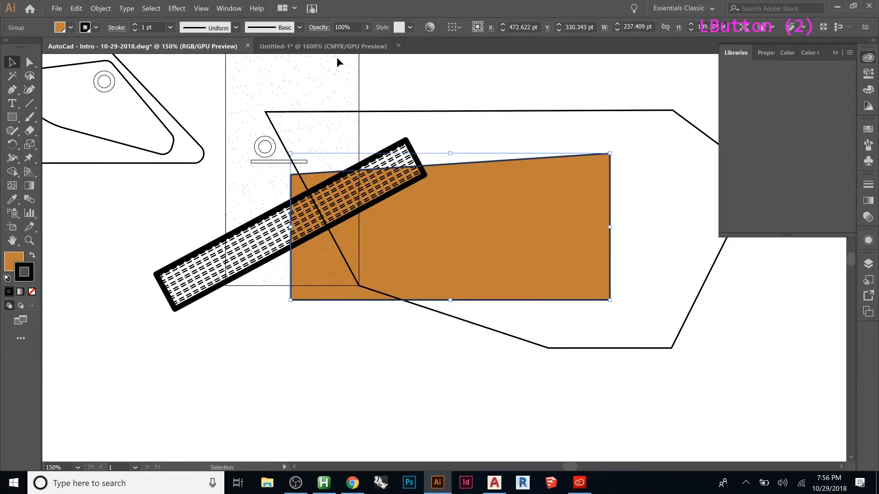
Lower the orange-brown shape's opacity to a low, pale translucent value.
click(736, 52)
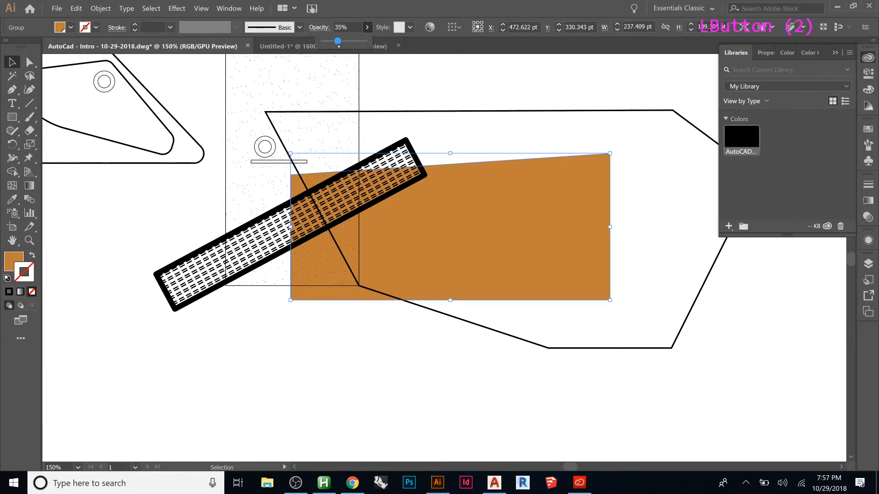
drag(338, 41, 328, 40)
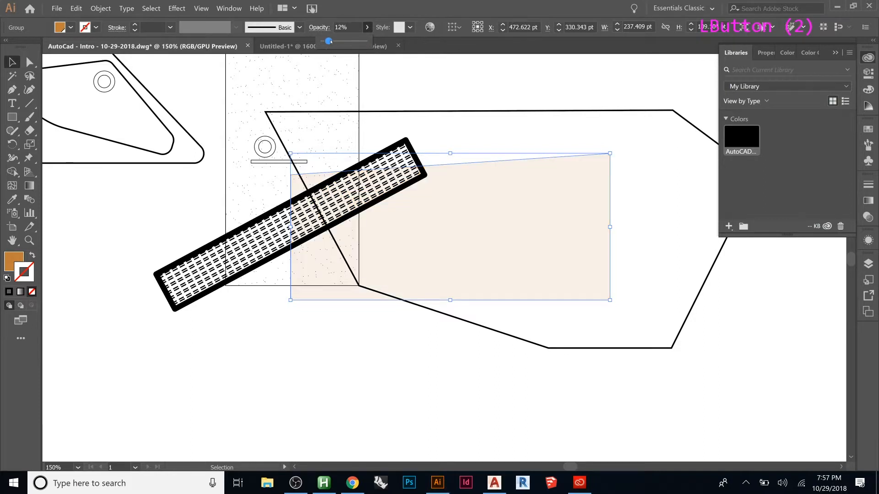
drag(329, 41, 337, 40)
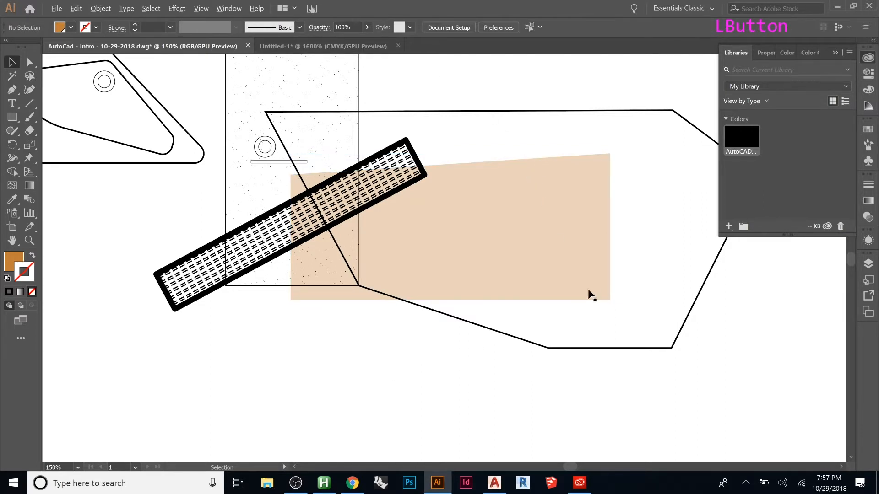
Scroll the right-hand dock to reach the Gradient and Stroke panel group.
scroll(down, 3)
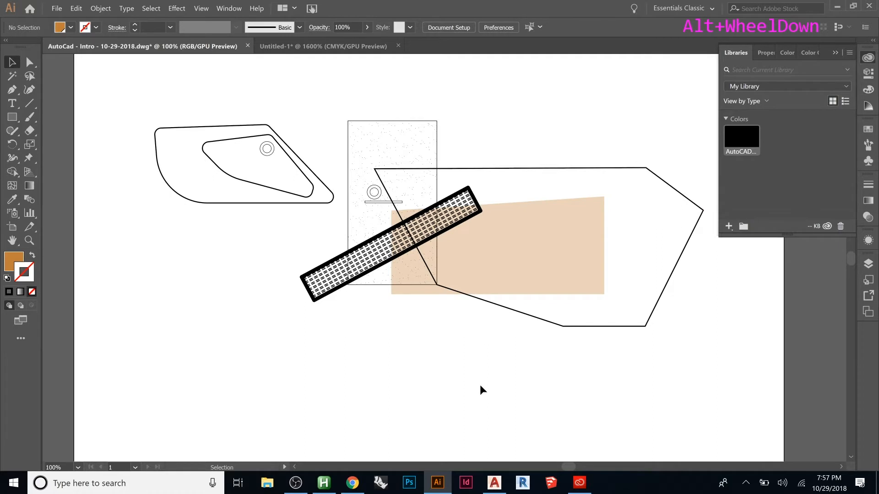
mouse_move(449, 311)
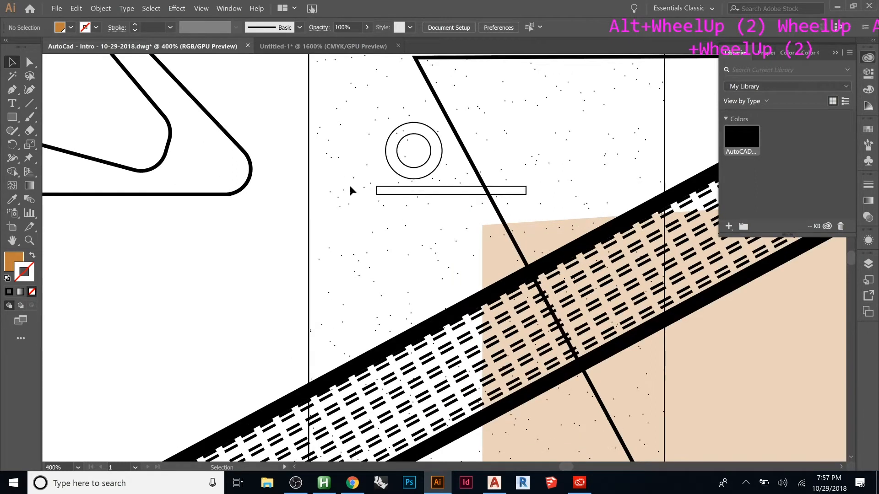
scroll(down, 3)
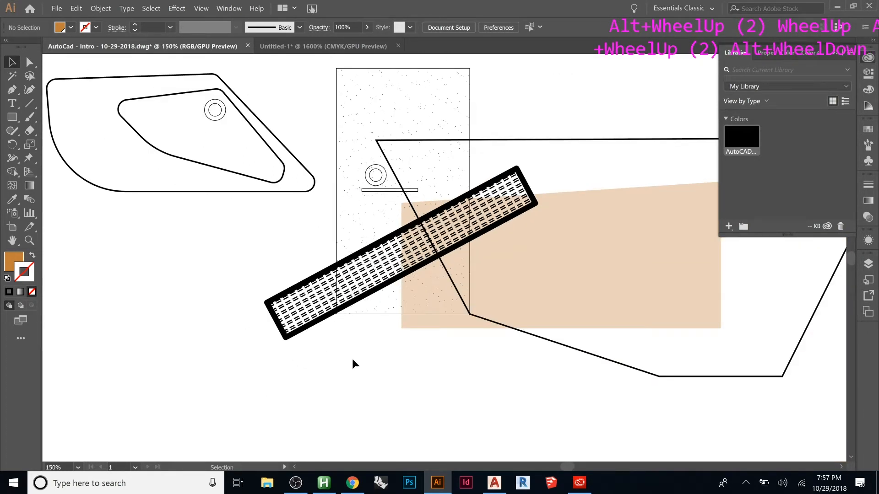
mouse_move(204, 207)
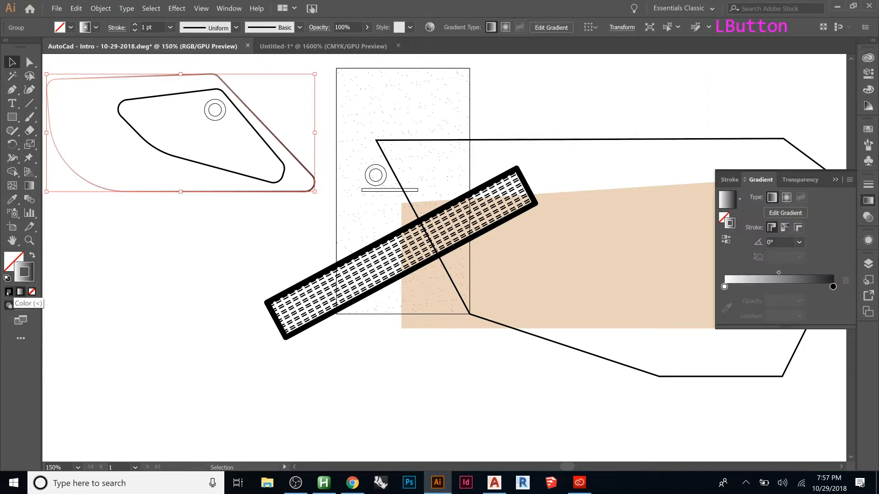
Fill the outline shape yellow, fill its small circle red, and fade the yellow.
click(7, 278)
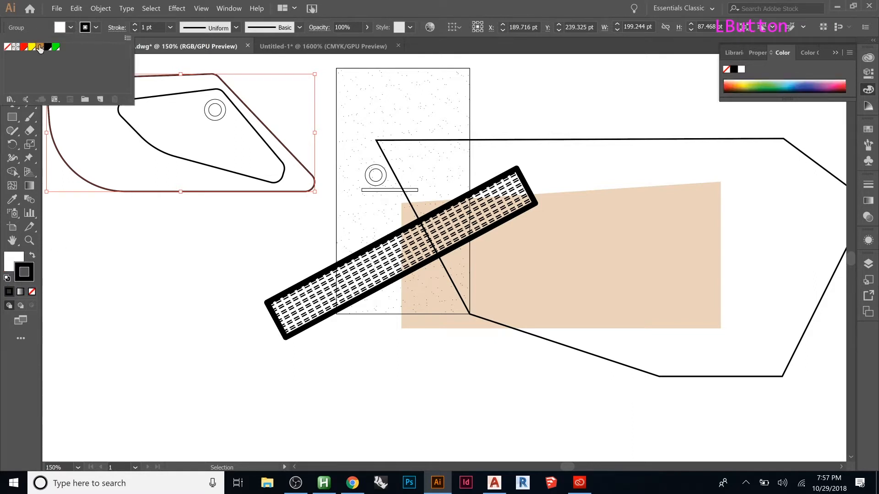
click(40, 48)
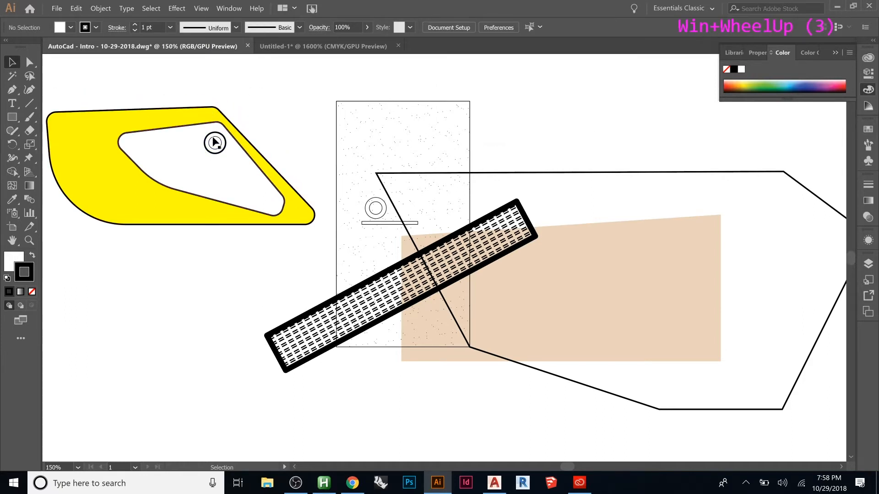
click(215, 143)
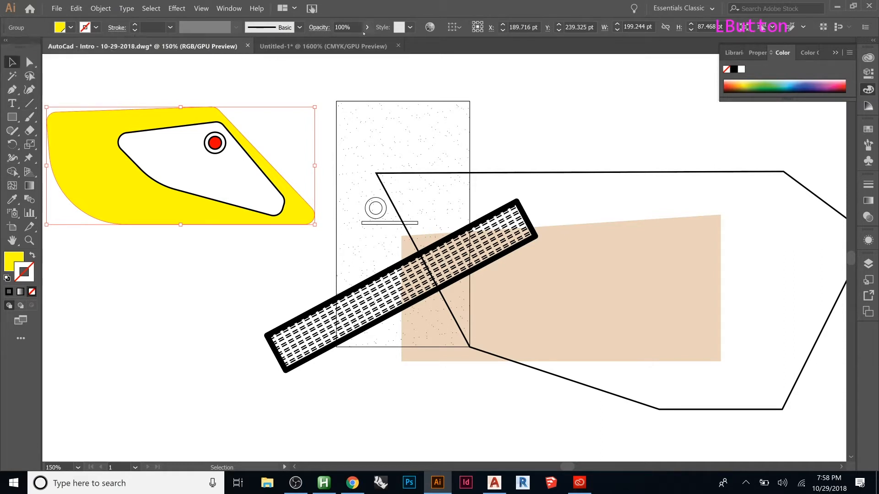
drag(365, 41, 335, 41)
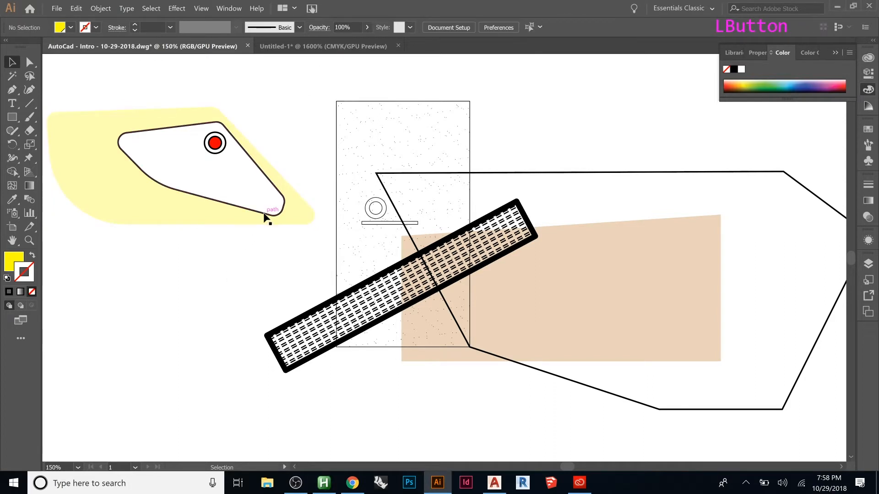
Reduce the inner shape's stroke weight to 0.25 pt and bring up the Layers panel.
click(267, 217)
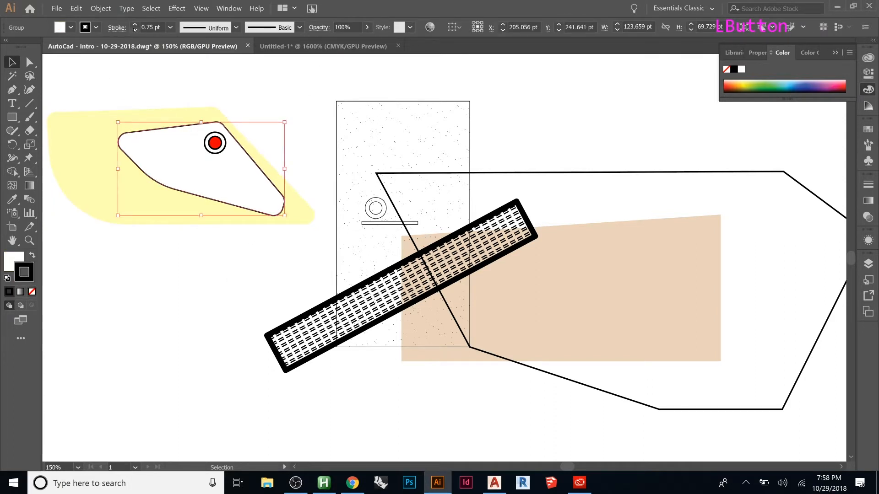
click(134, 30)
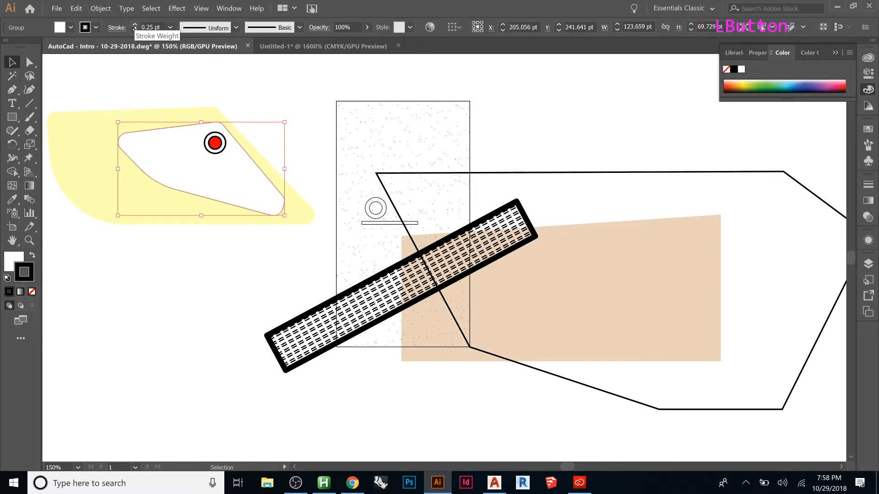
click(154, 259)
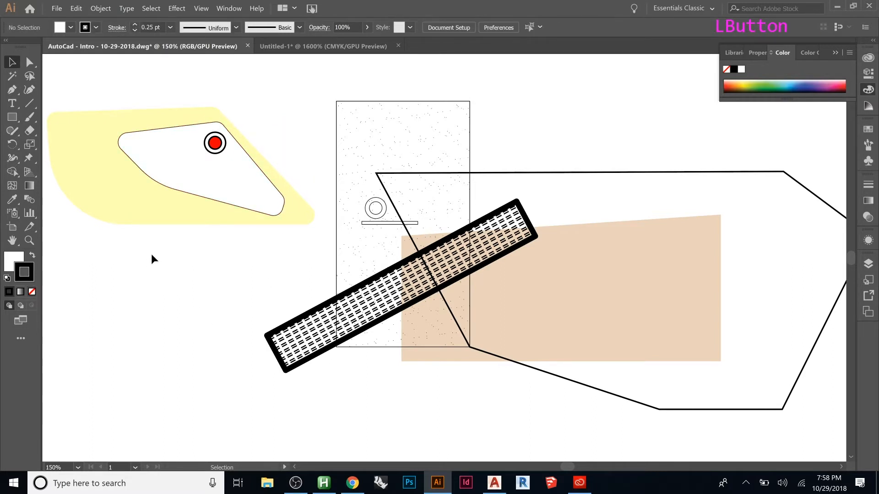
scroll(down, 3)
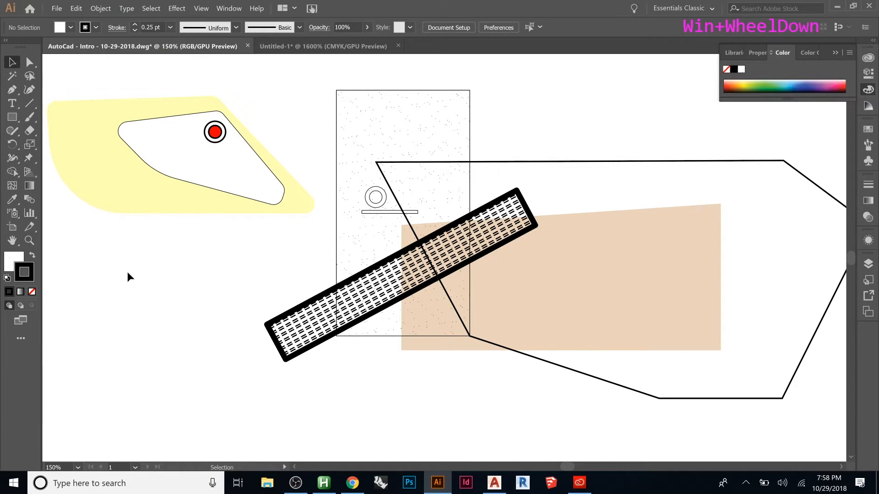
scroll(down, 3)
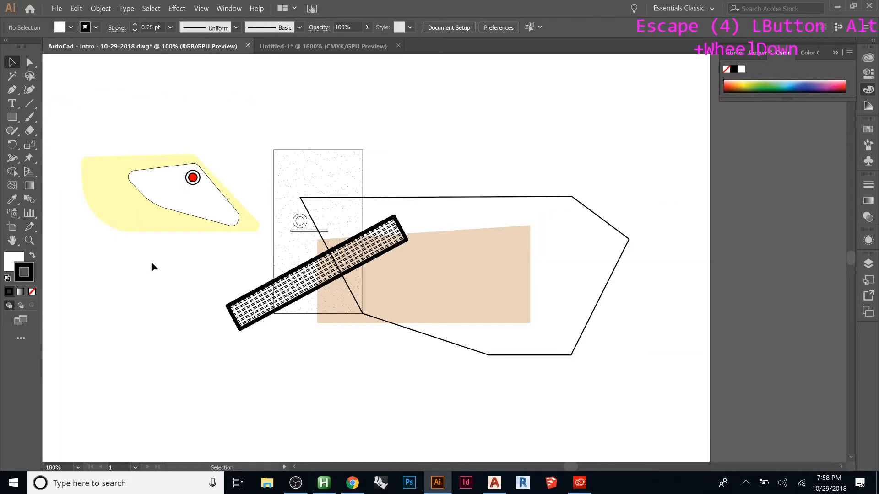
mouse_move(251, 261)
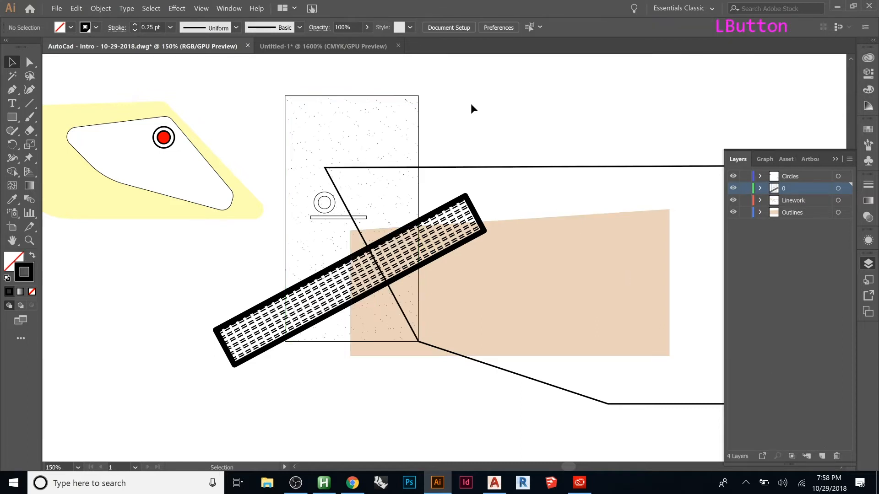
mouse_move(265, 100)
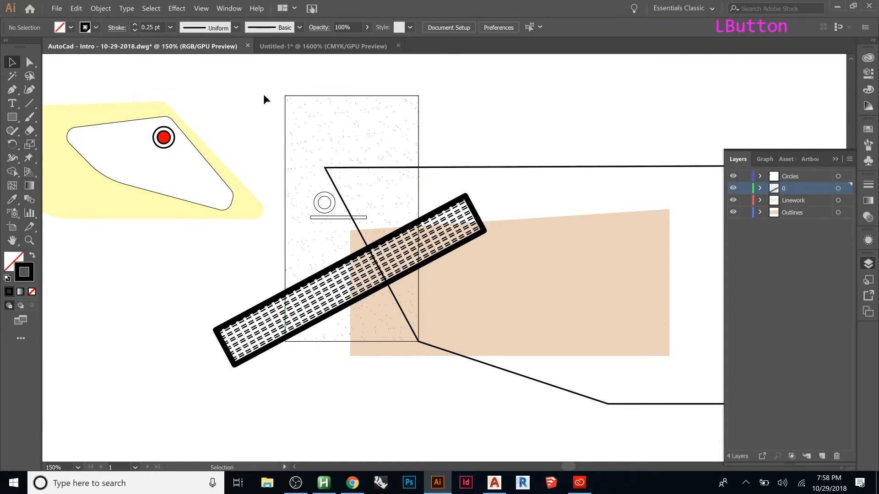
mouse_move(422, 129)
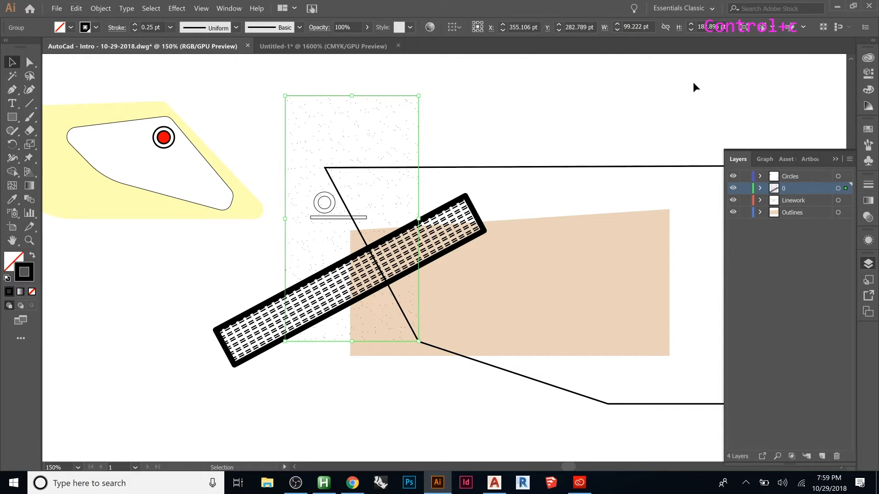
Copy the speckled rectangle, delete the stray paste, and create Layer 5.
key(Escape)
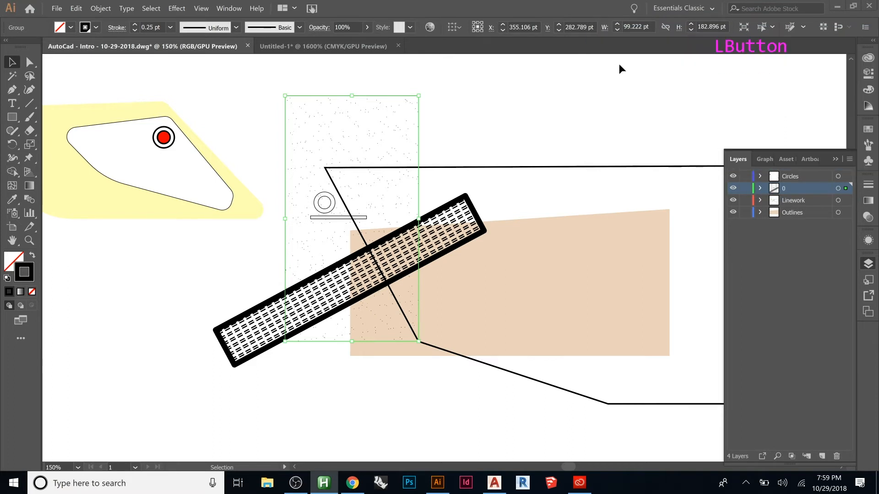
key(ctrl+c)
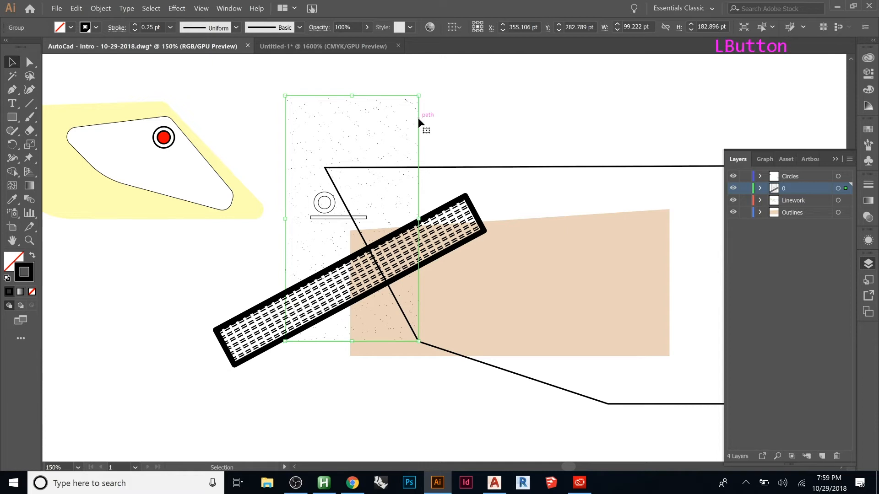
mouse_move(470, 112)
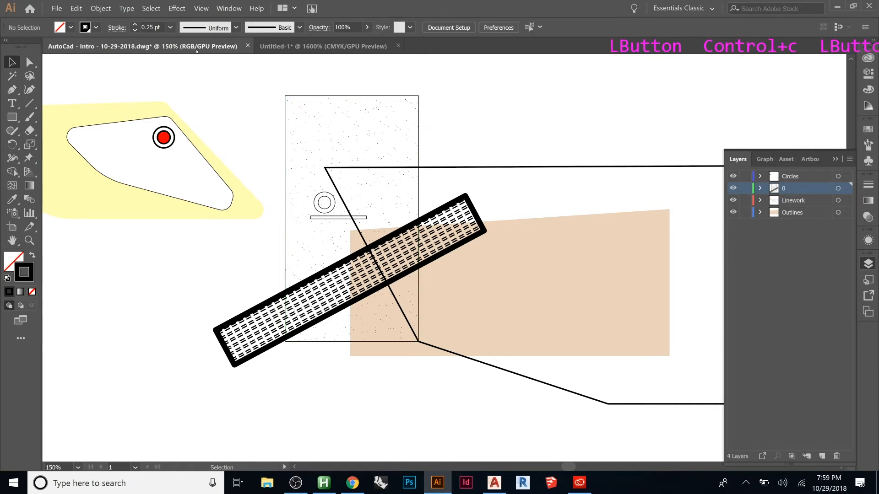
key(ctrl+v)
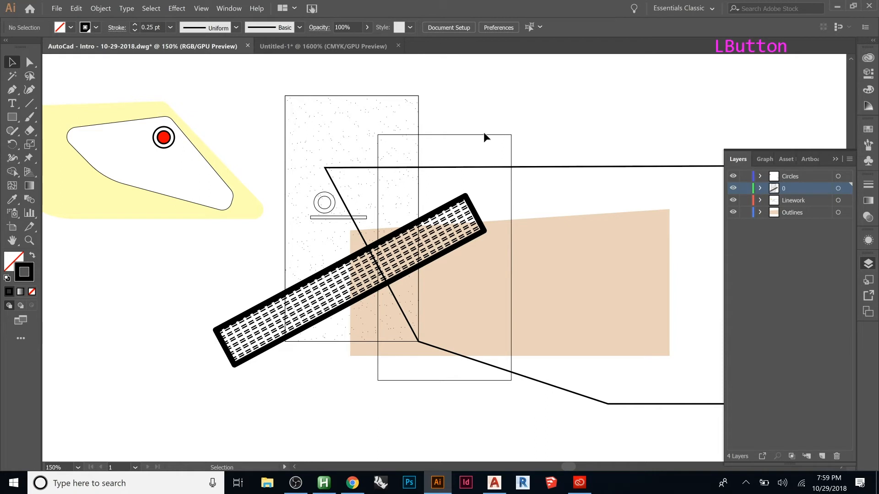
key(Delete)
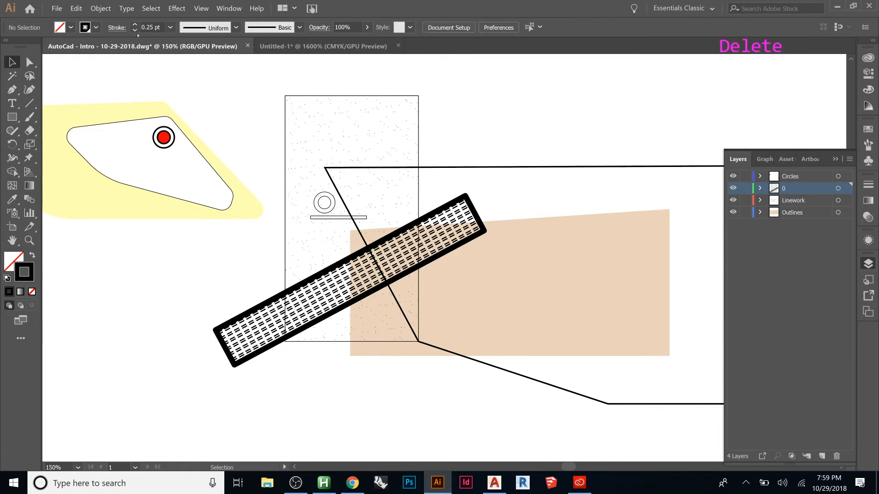
click(75, 8)
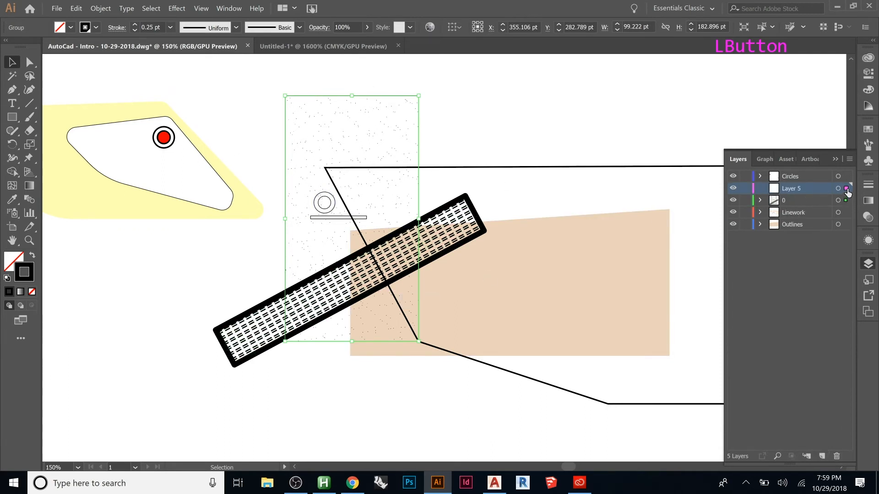
Move the speckled rectangle onto Layer 5 and lower its opacity to a translucent tan.
drag(791, 187, 791, 224)
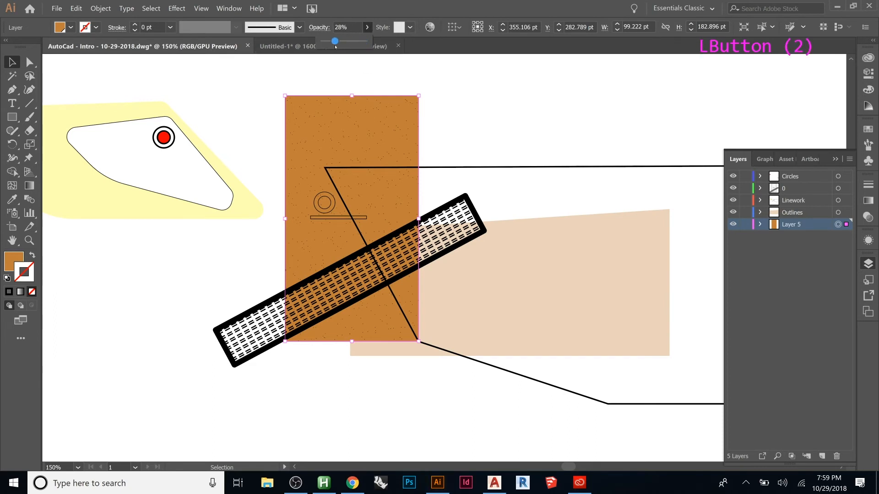
click(343, 27)
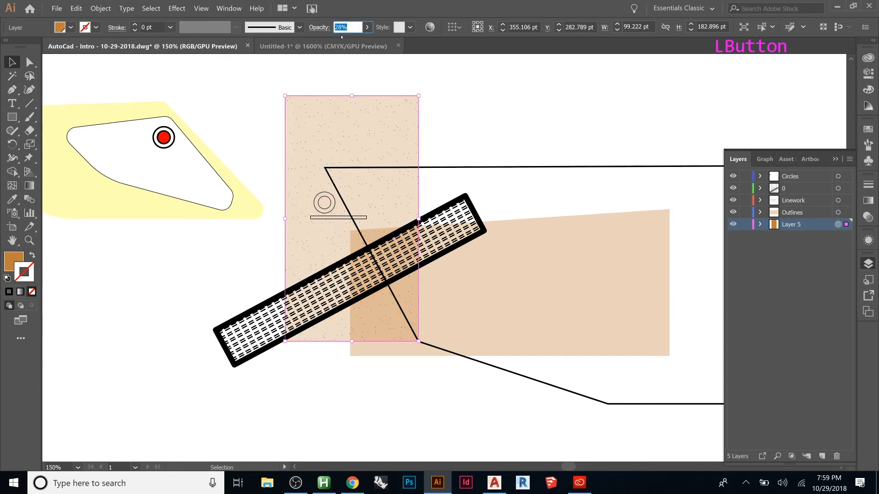
drag(347, 40, 334, 40)
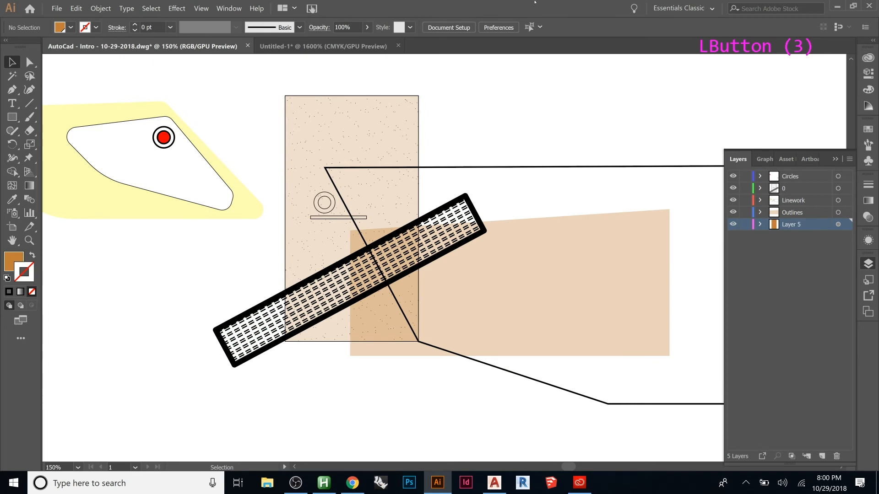
click(348, 280)
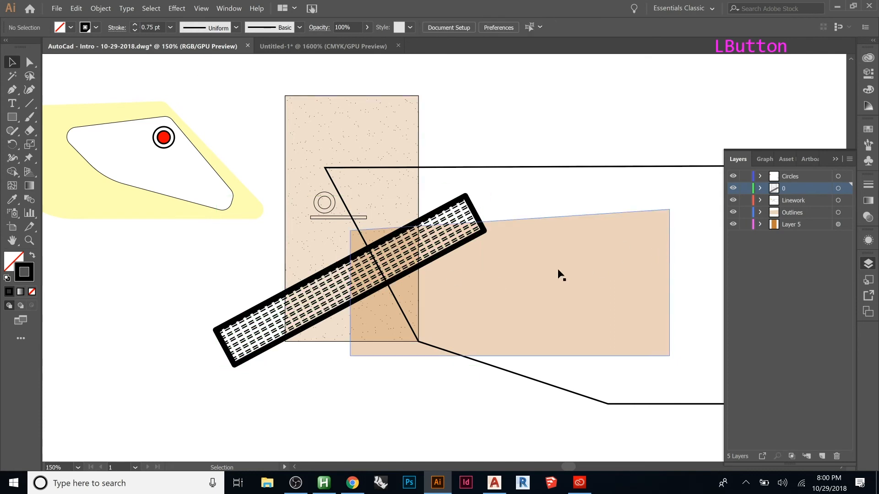
click(339, 218)
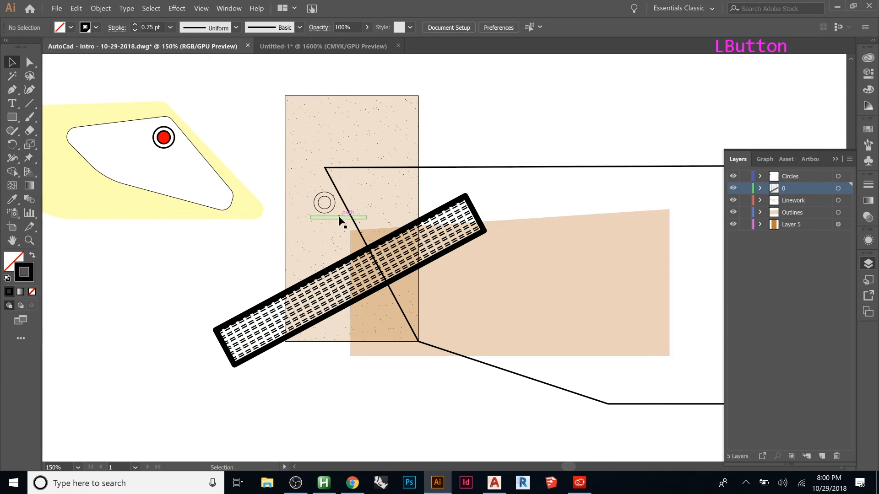
click(339, 217)
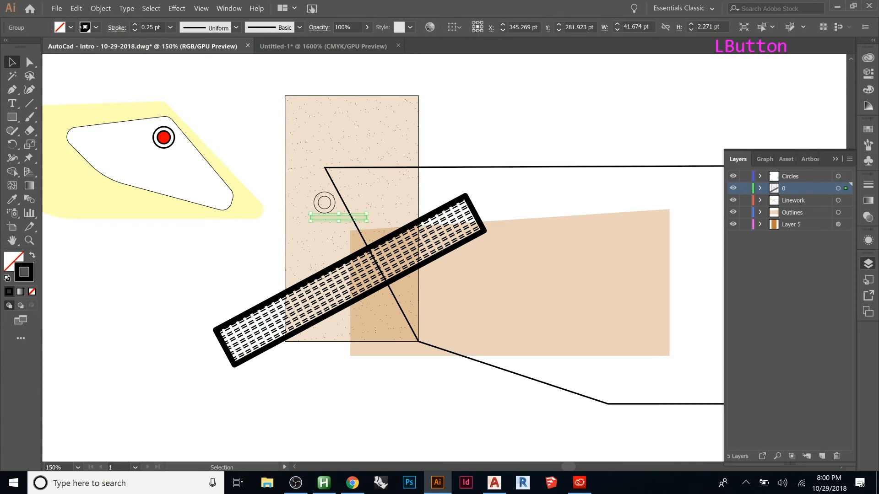